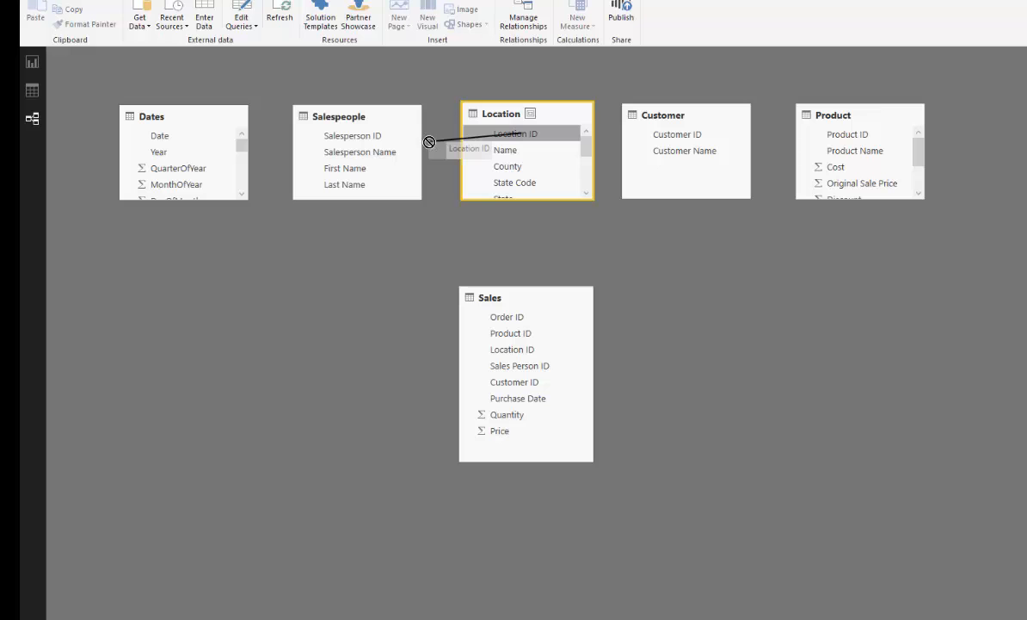
Drag Location ID from Location onto Location ID in Sales to link the two tables
drag(514, 134, 486, 268)
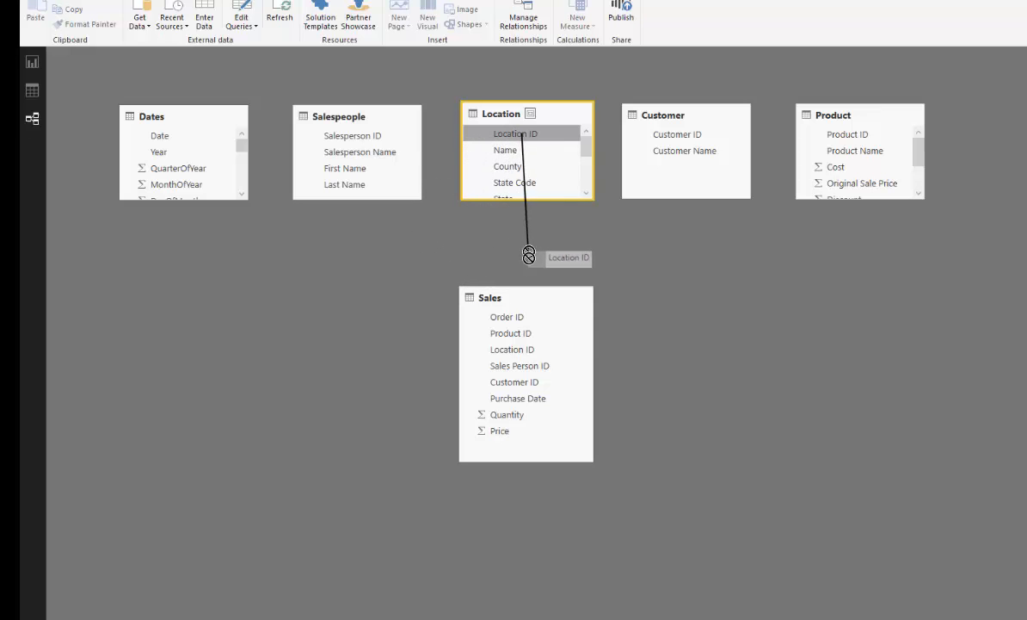
drag(528, 255, 528, 355)
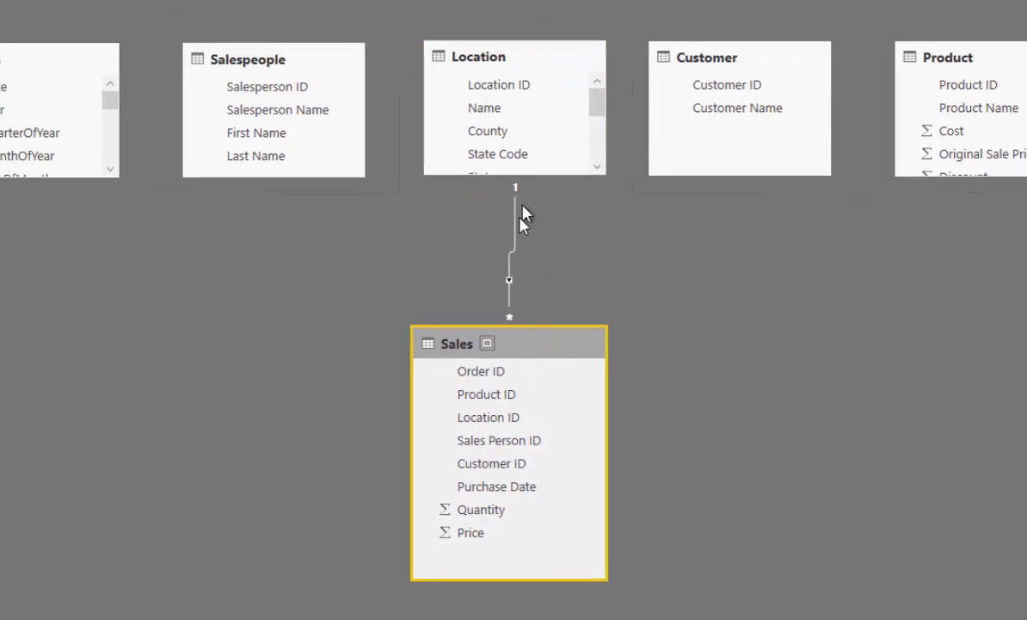
mouse_move(544, 232)
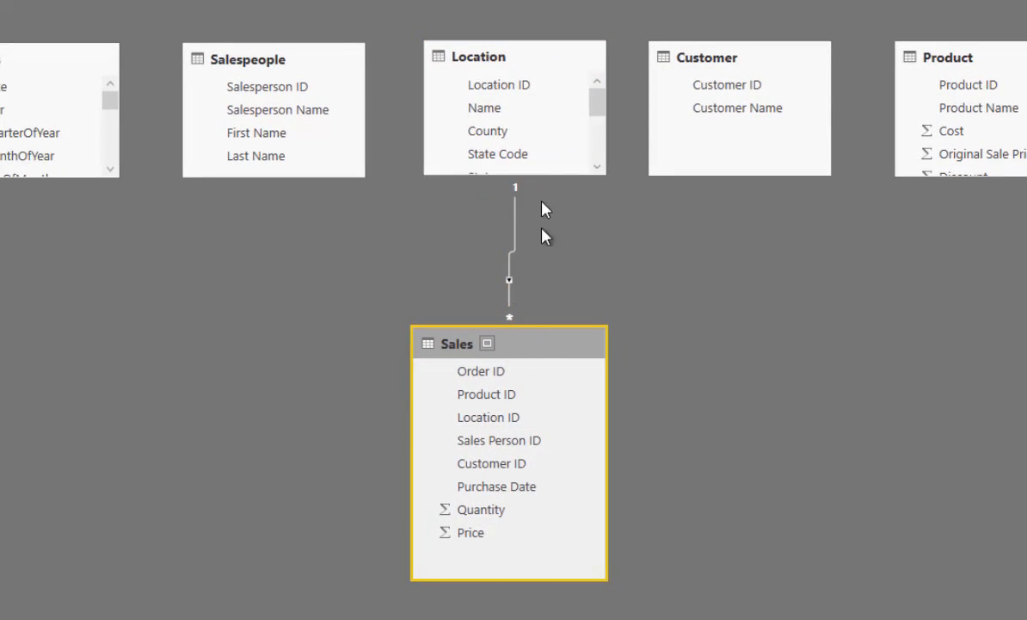
mouse_move(479, 305)
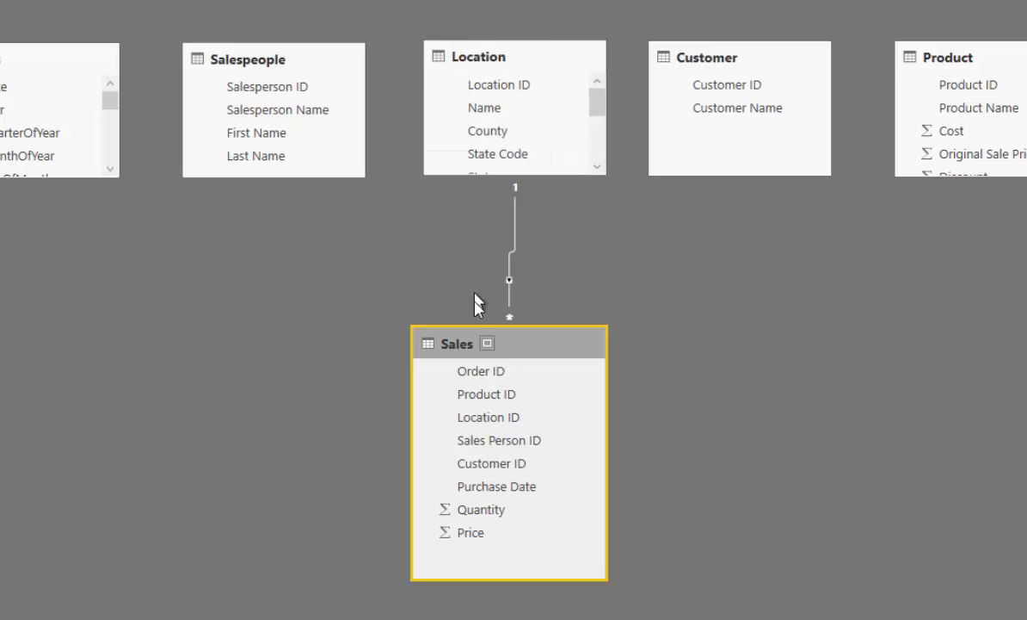
mouse_move(475, 353)
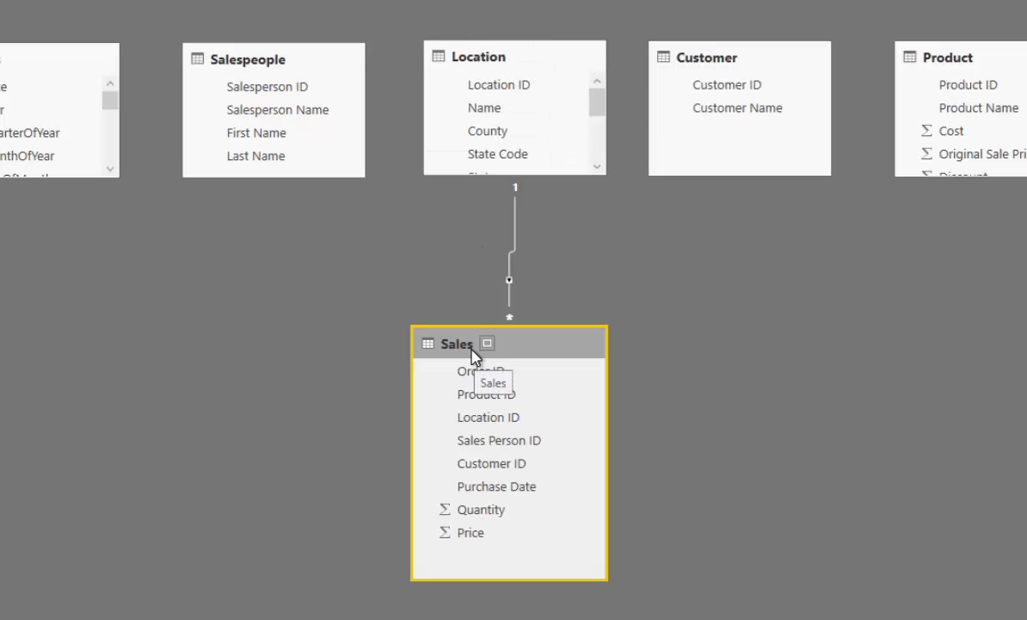
mouse_move(525, 196)
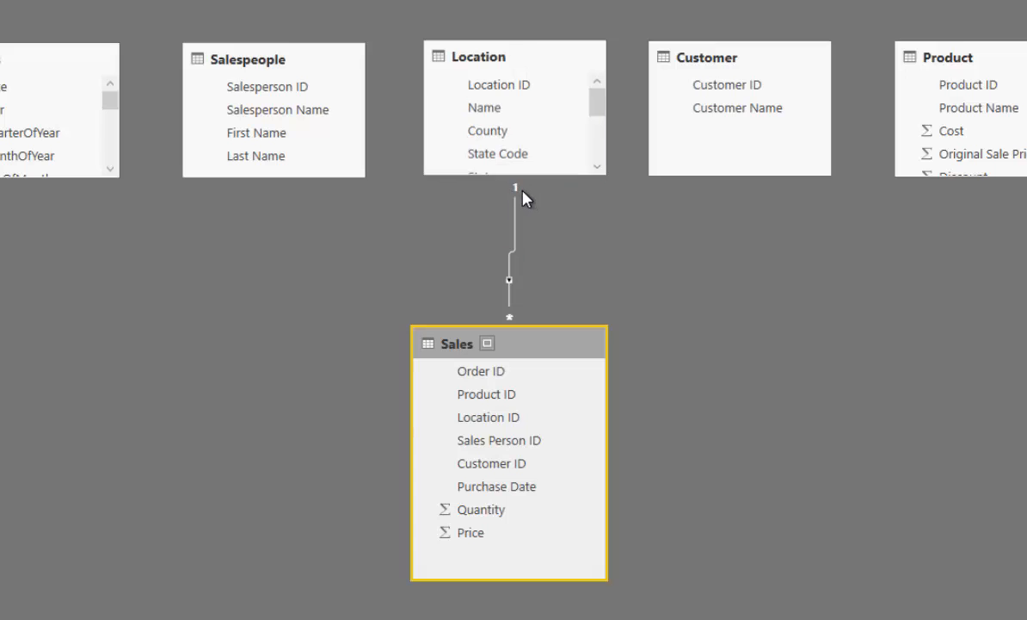
mouse_move(510, 325)
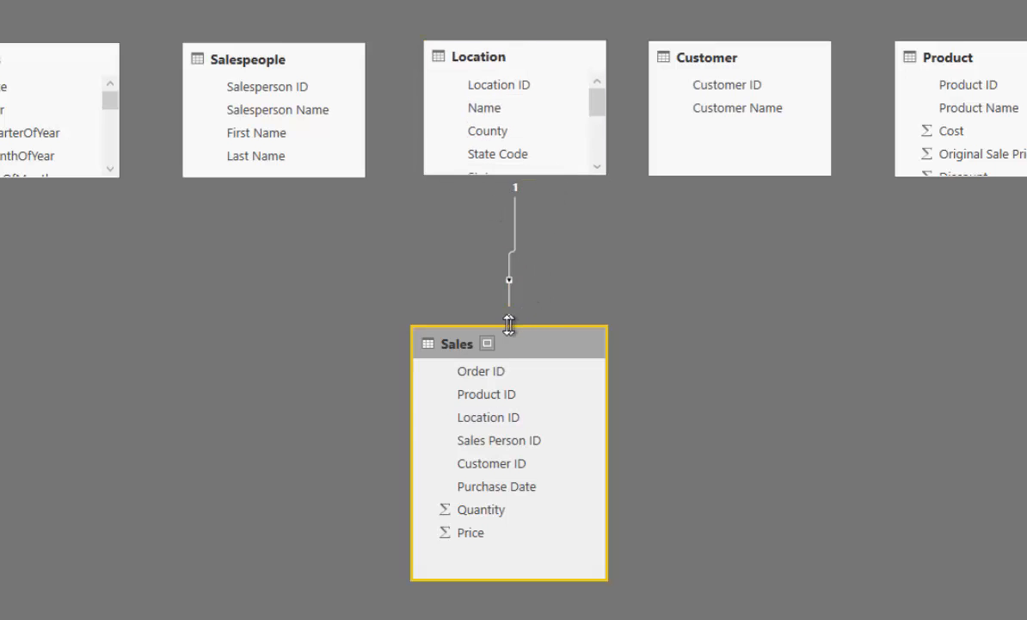
mouse_move(478, 313)
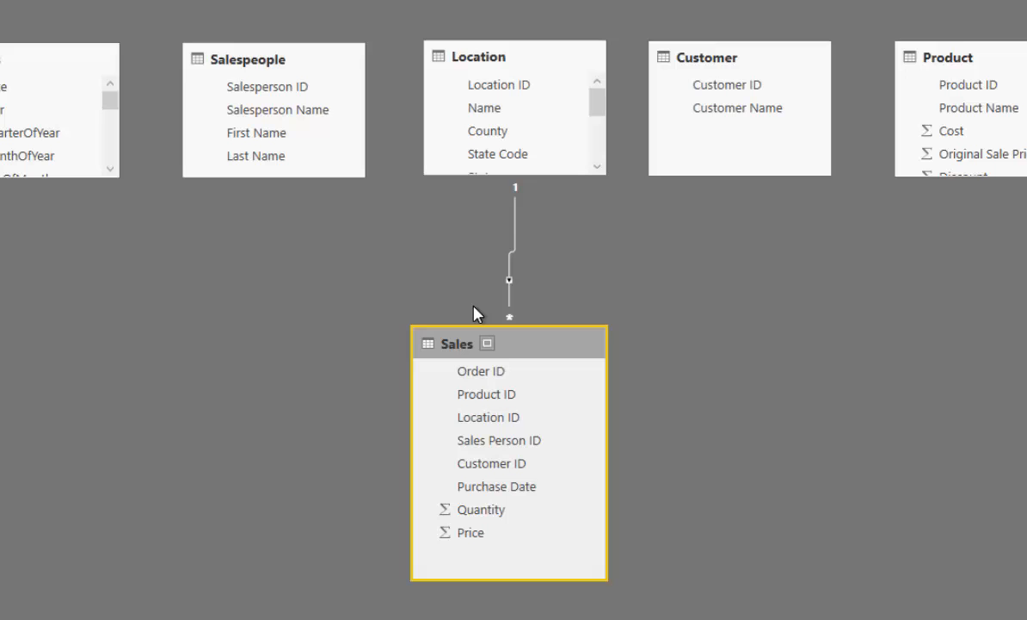
mouse_move(495, 282)
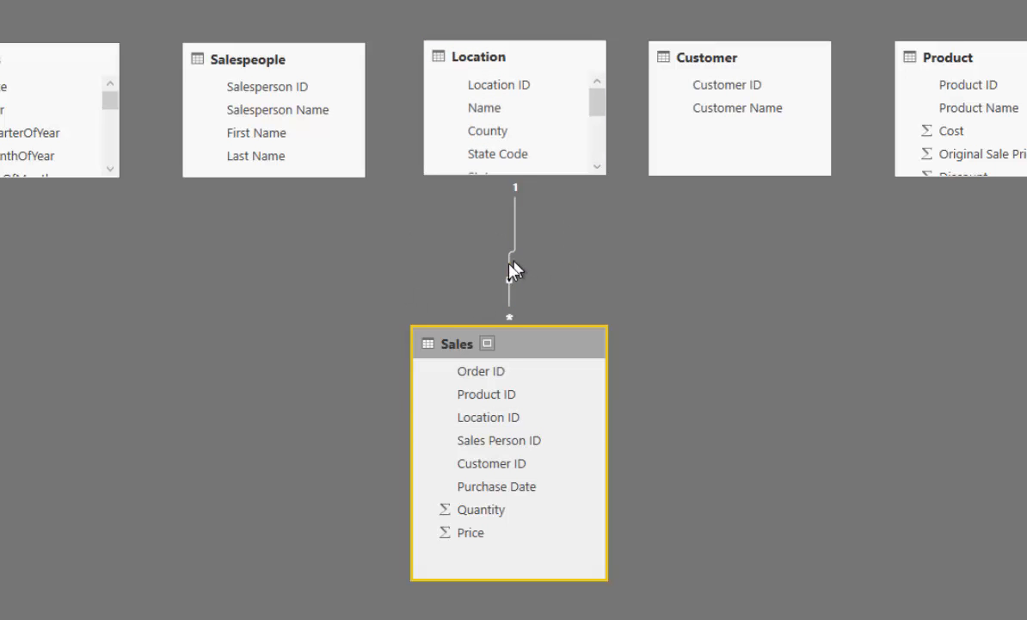
Set the Location–Sales relationship's cross filter direction to Both and confirm
double_click(510, 259)
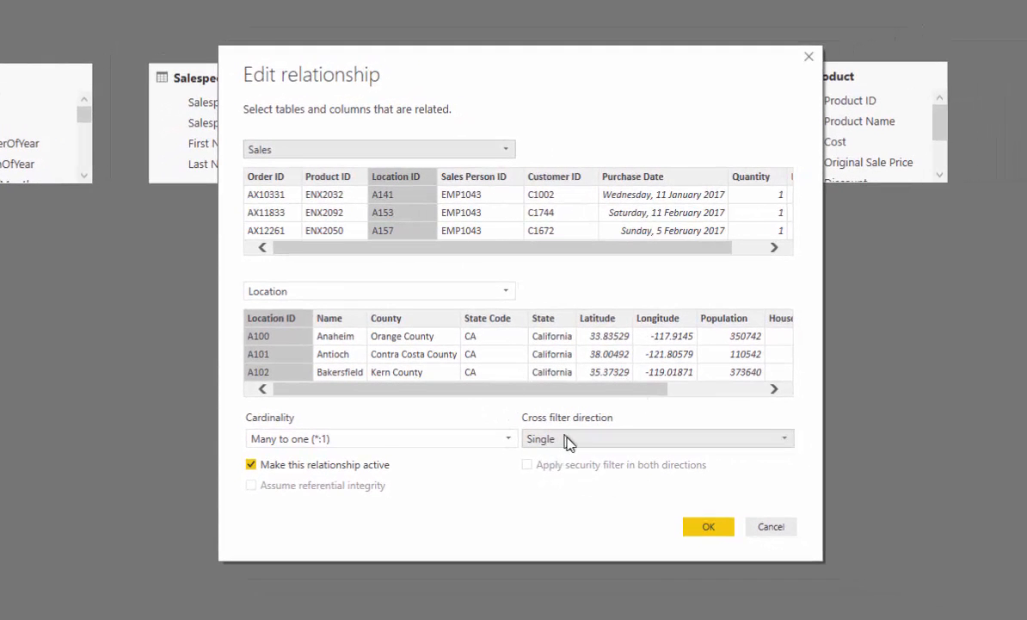
click(654, 439)
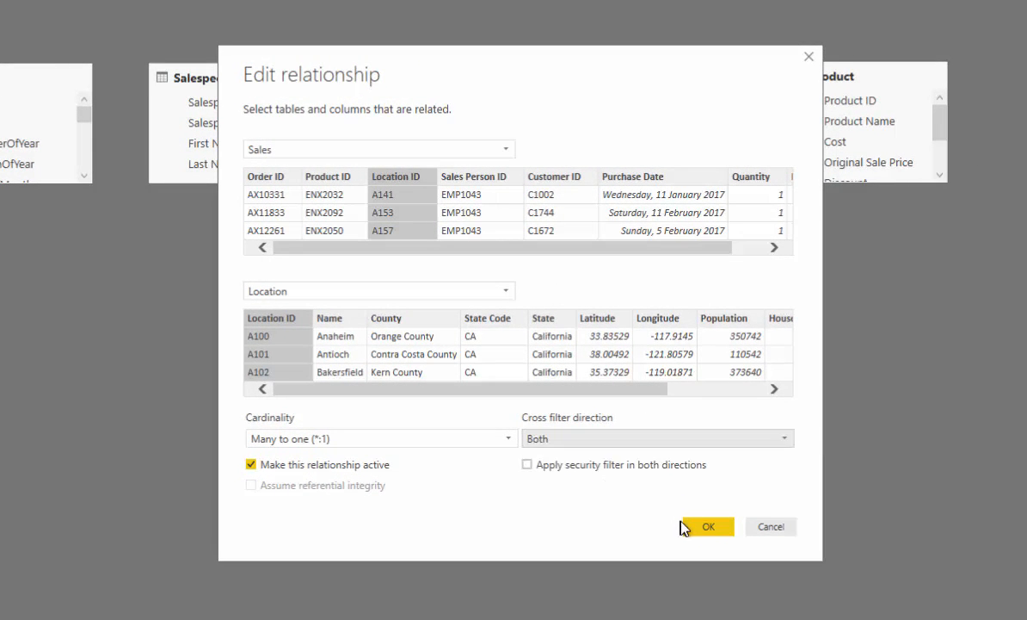
click(707, 526)
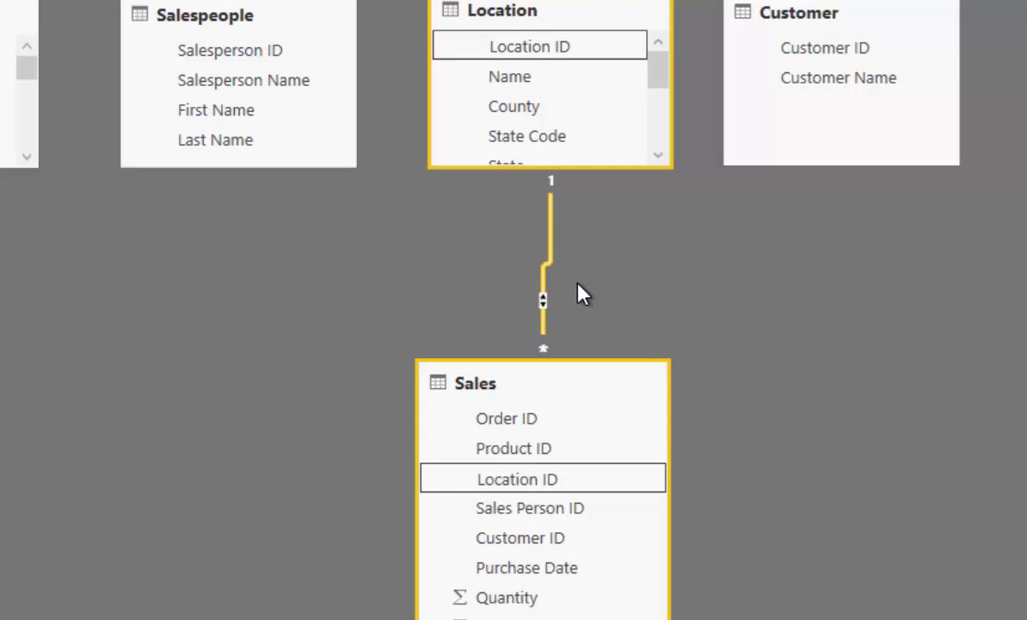
mouse_move(554, 266)
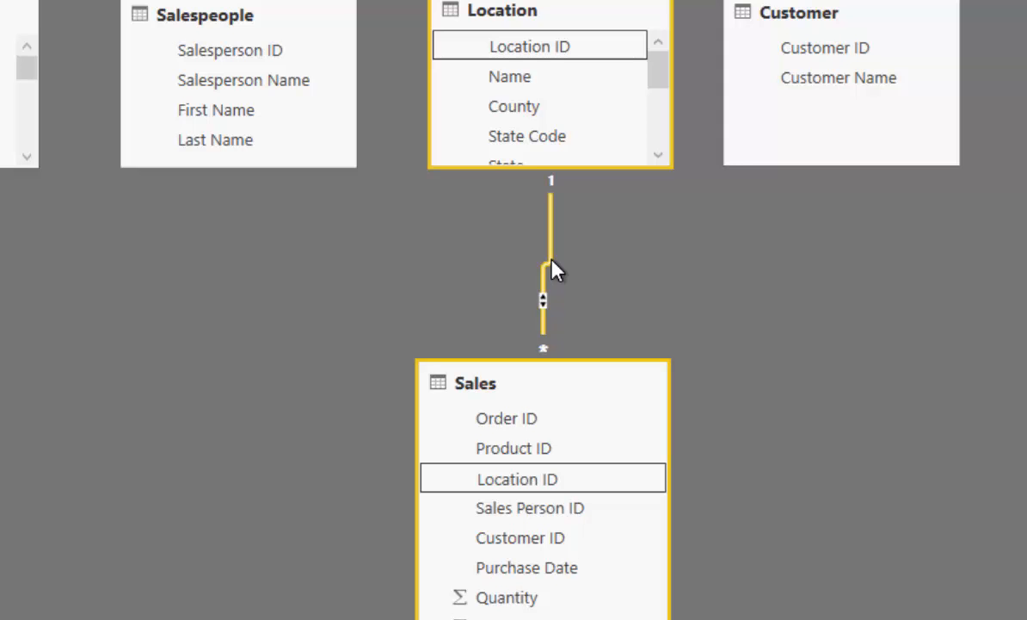
mouse_move(531, 237)
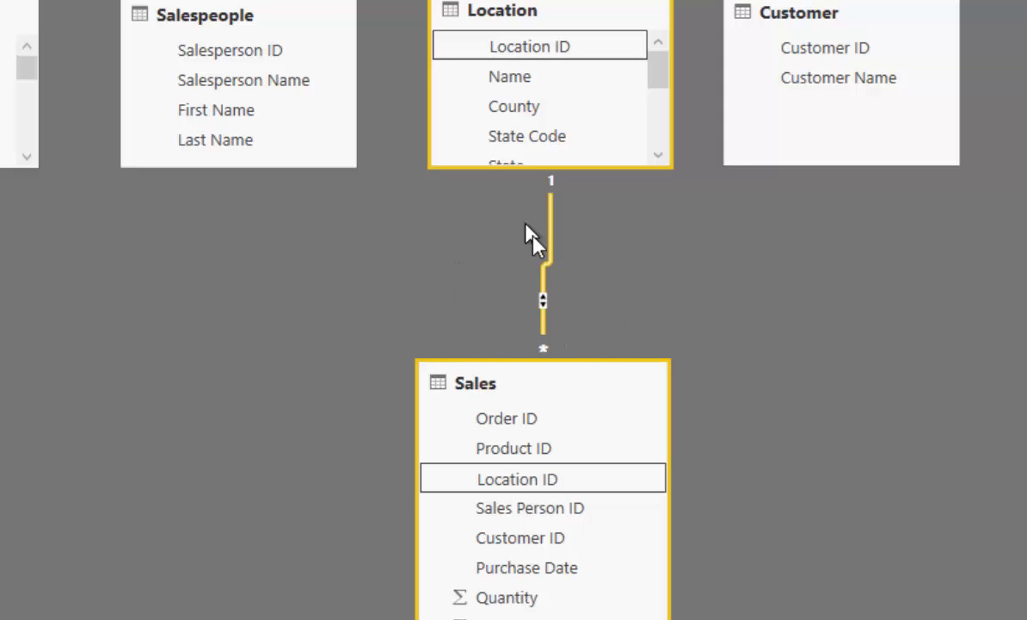
mouse_move(551, 272)
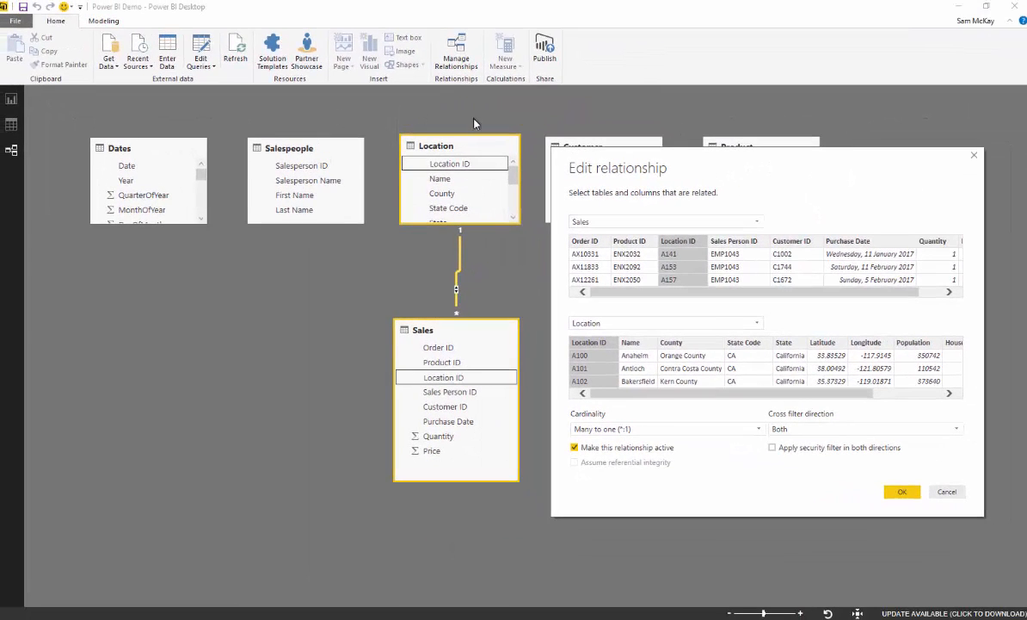
mouse_move(549, 175)
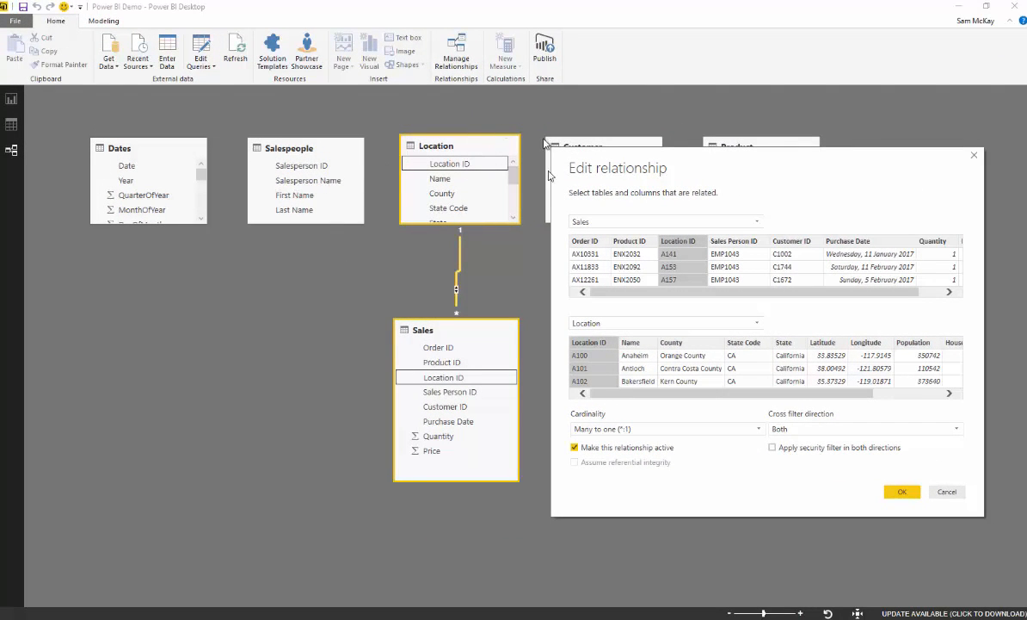
mouse_move(461, 238)
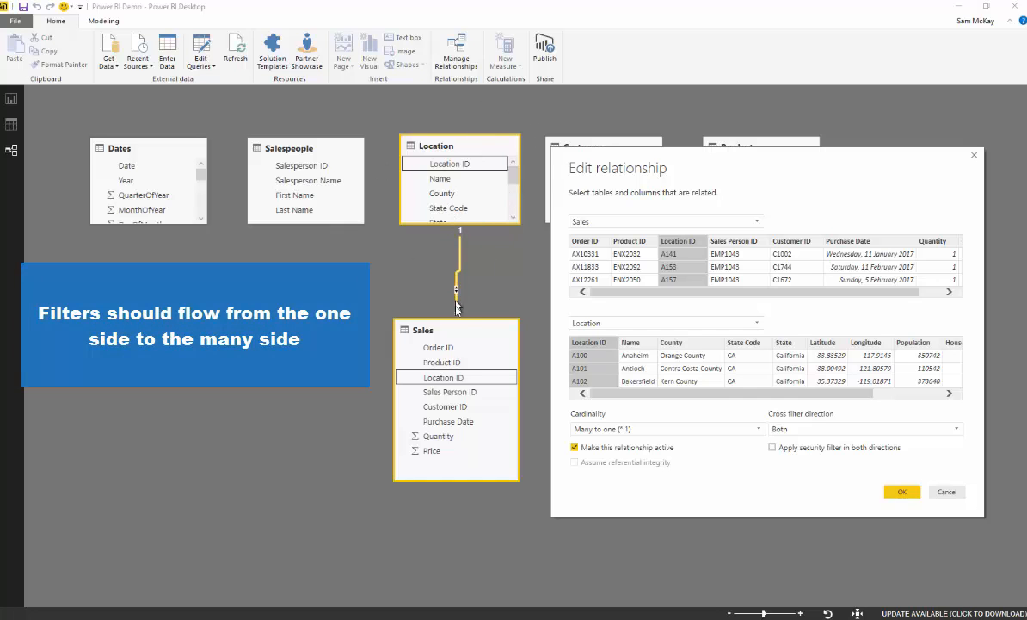
mouse_move(382, 471)
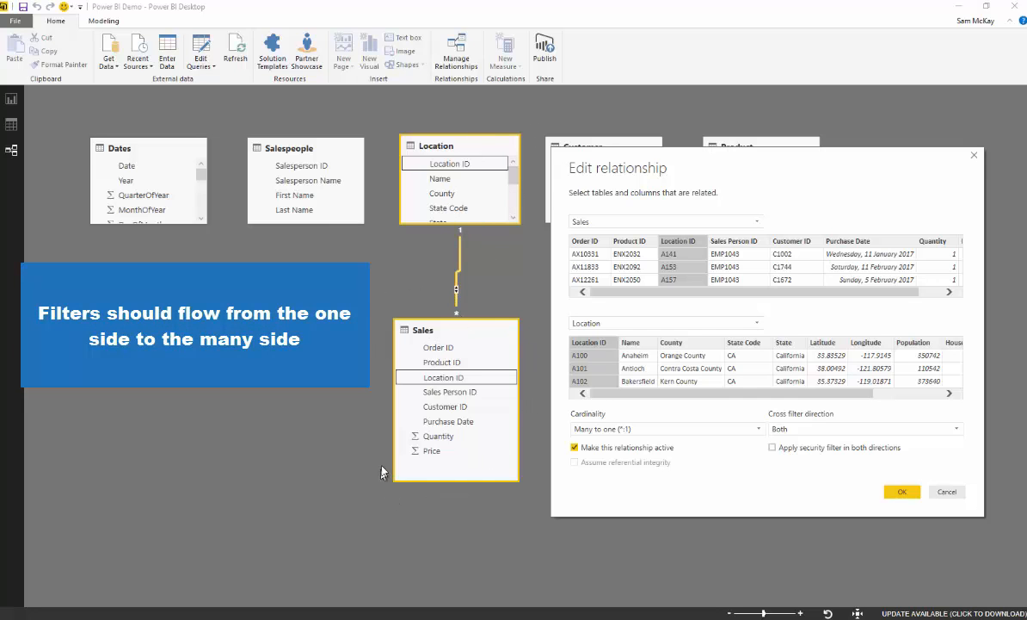
mouse_move(448, 296)
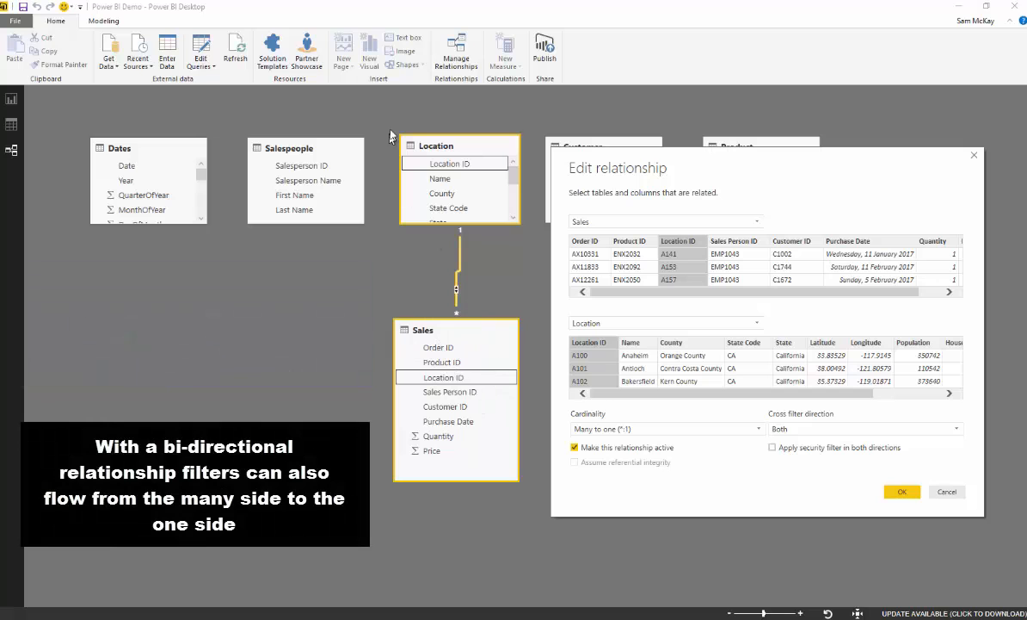
mouse_move(472, 249)
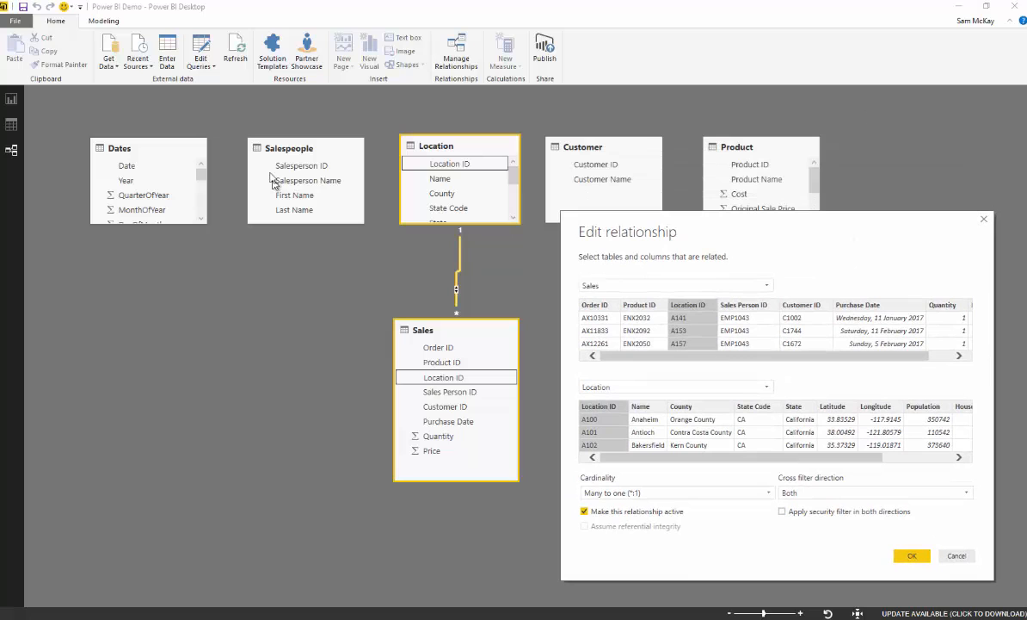
mouse_move(478, 176)
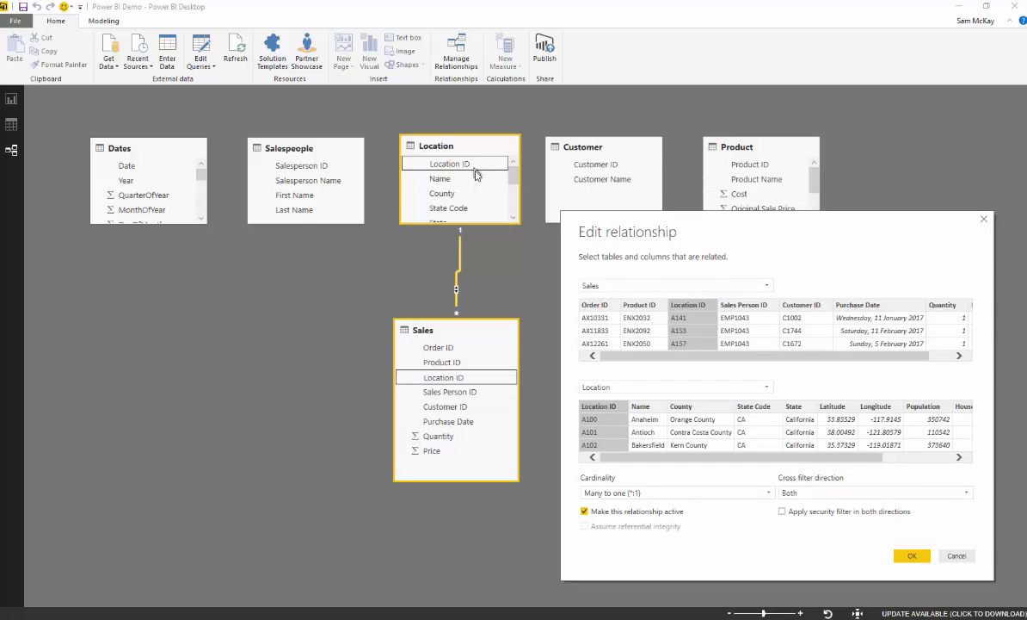
mouse_move(456, 205)
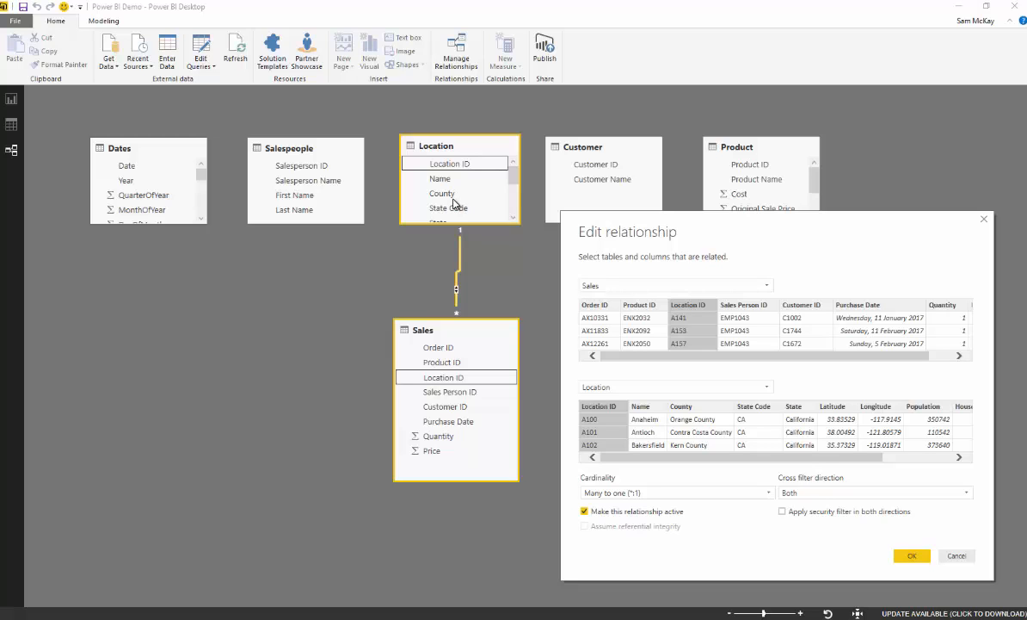
mouse_move(290, 176)
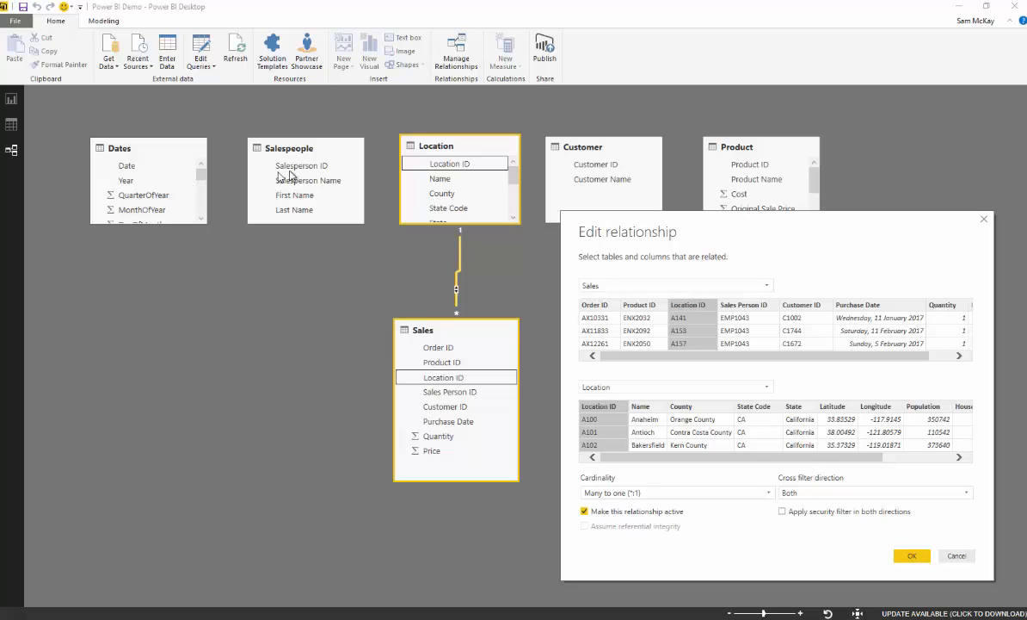
mouse_move(144, 172)
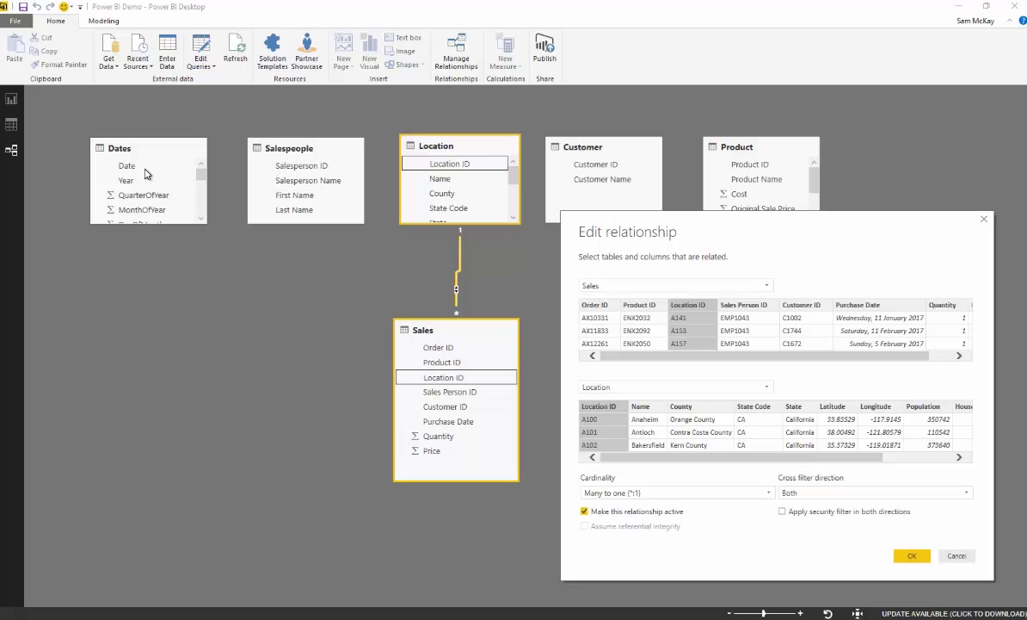
mouse_move(165, 155)
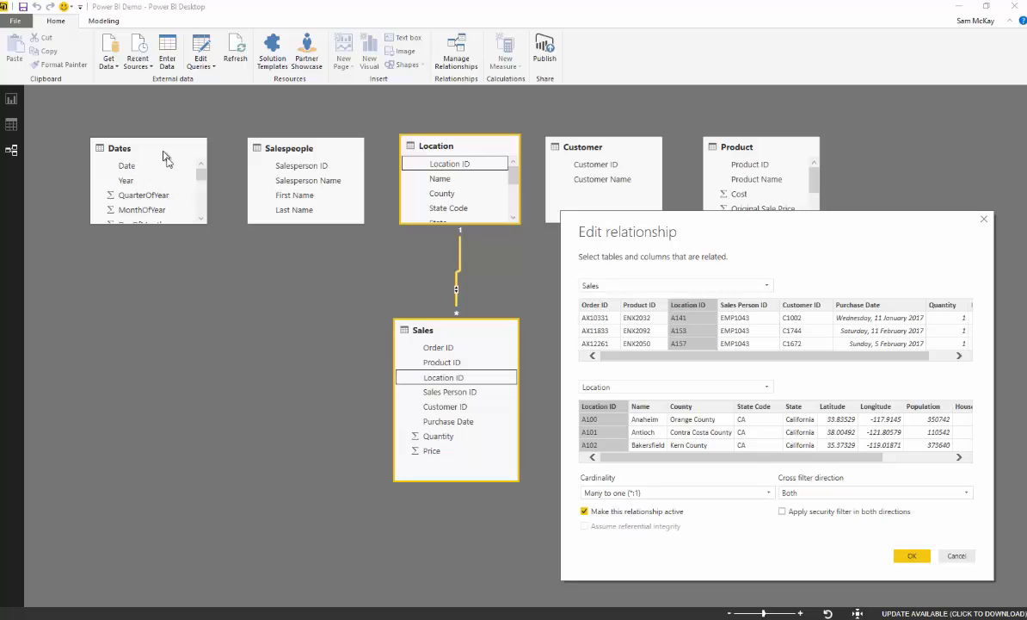
mouse_move(493, 334)
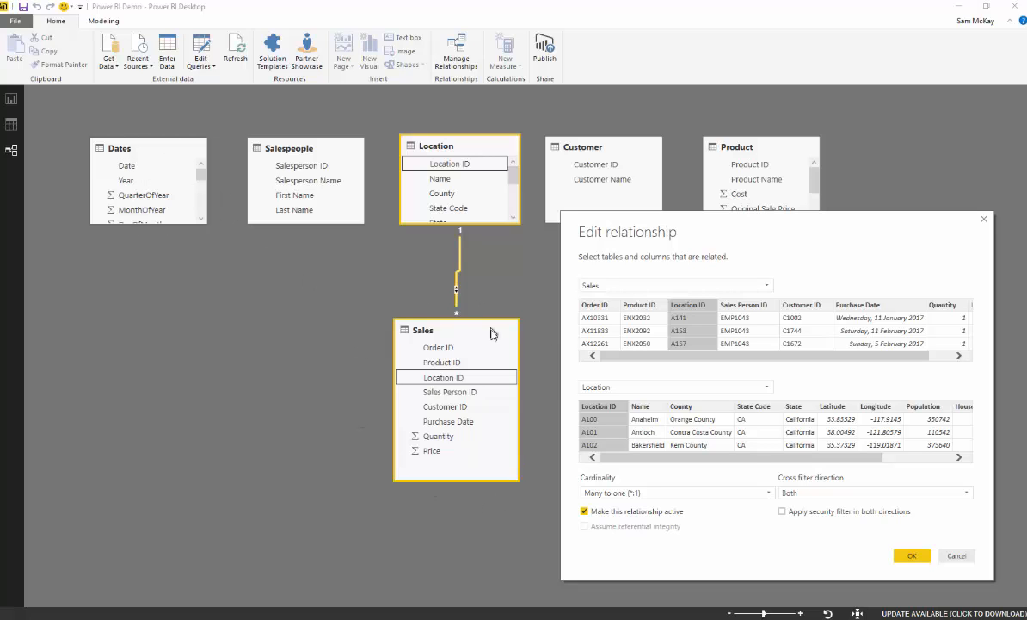
mouse_move(503, 354)
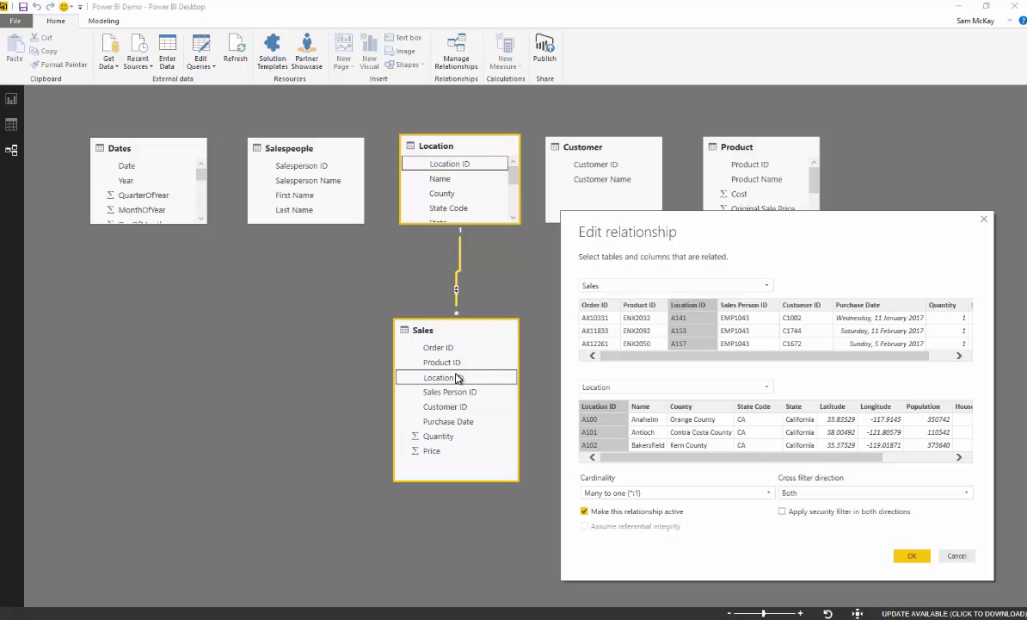
mouse_move(411, 378)
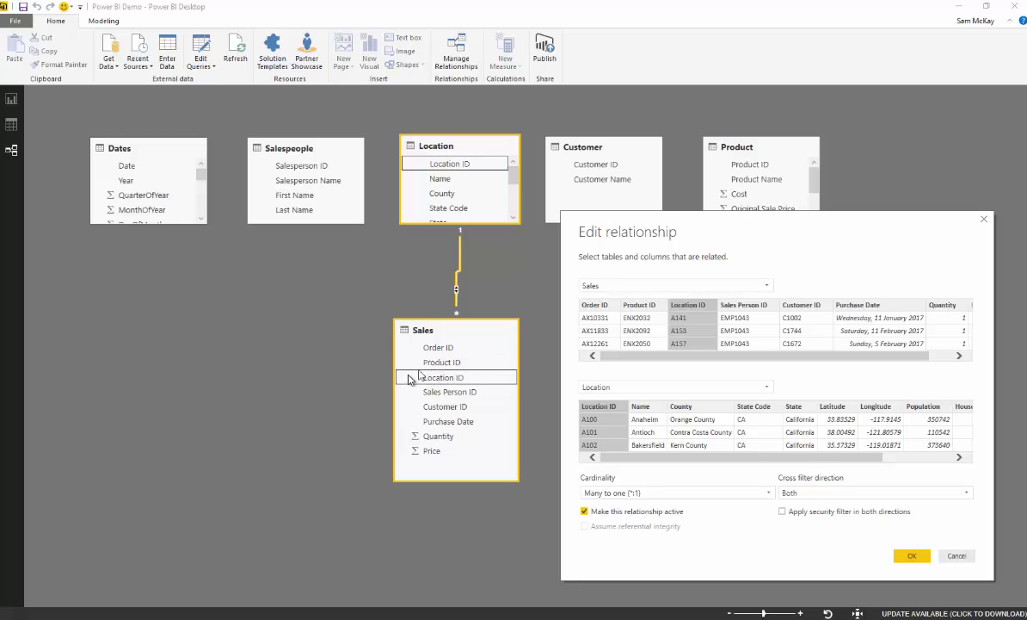
mouse_move(433, 399)
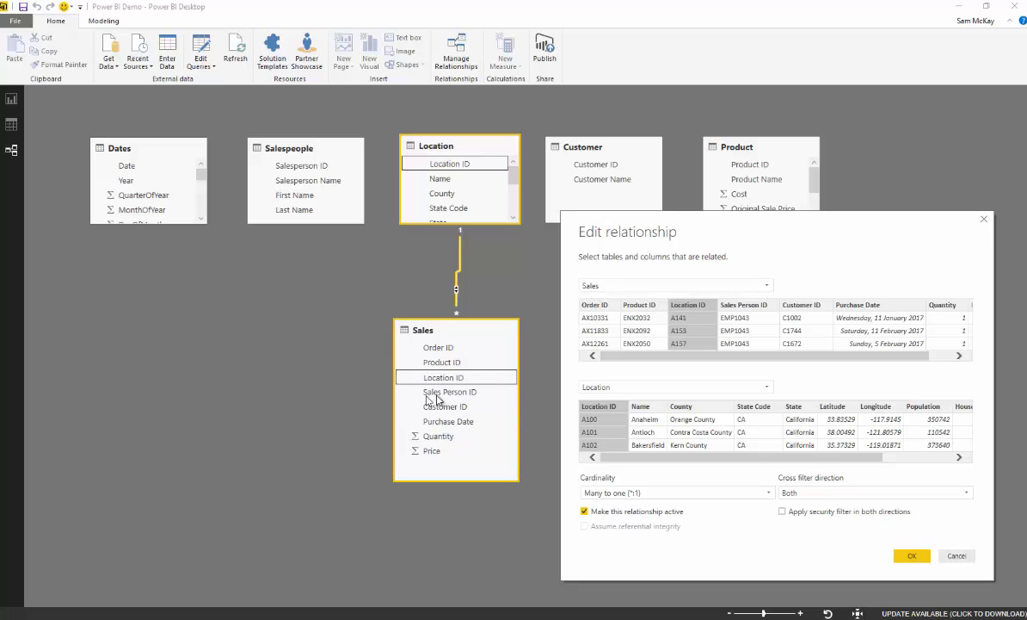
mouse_move(458, 160)
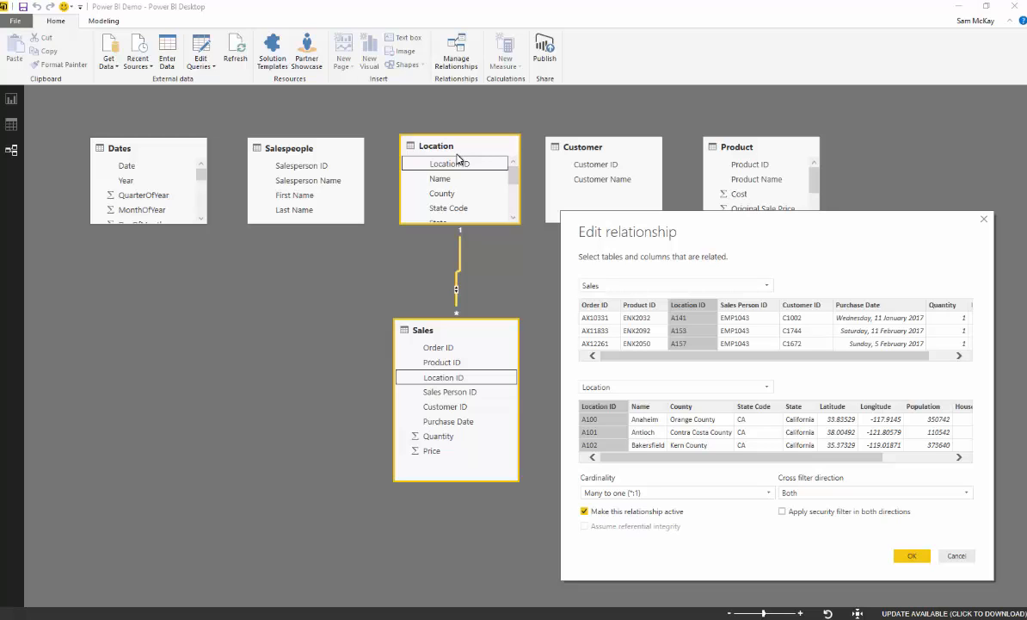
Confirm the Sales–Location relationship as many-to-one on Location ID, filtering both ways
click(875, 492)
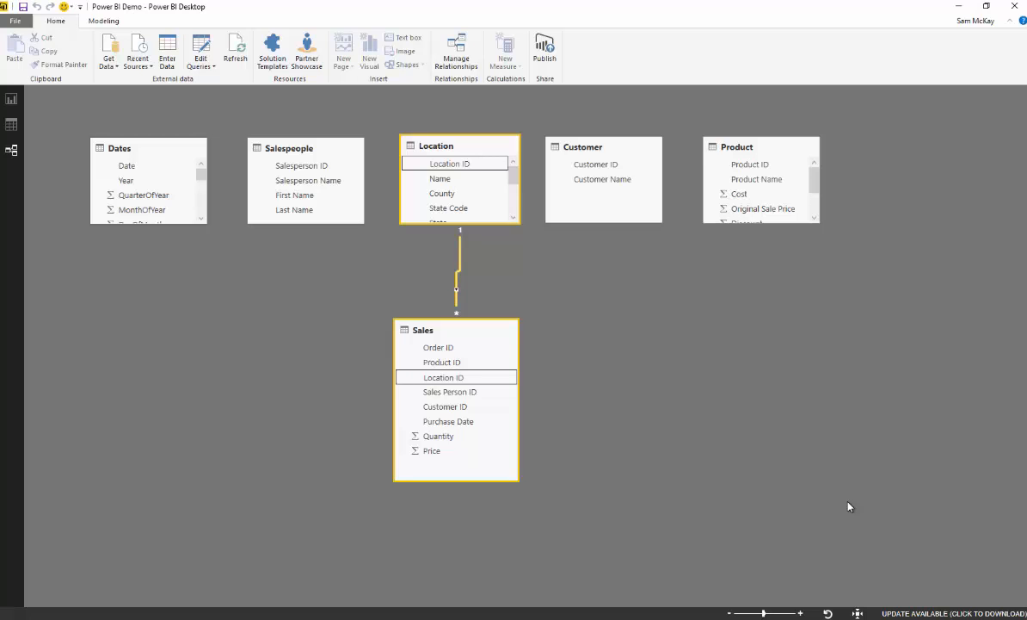
mouse_move(831, 499)
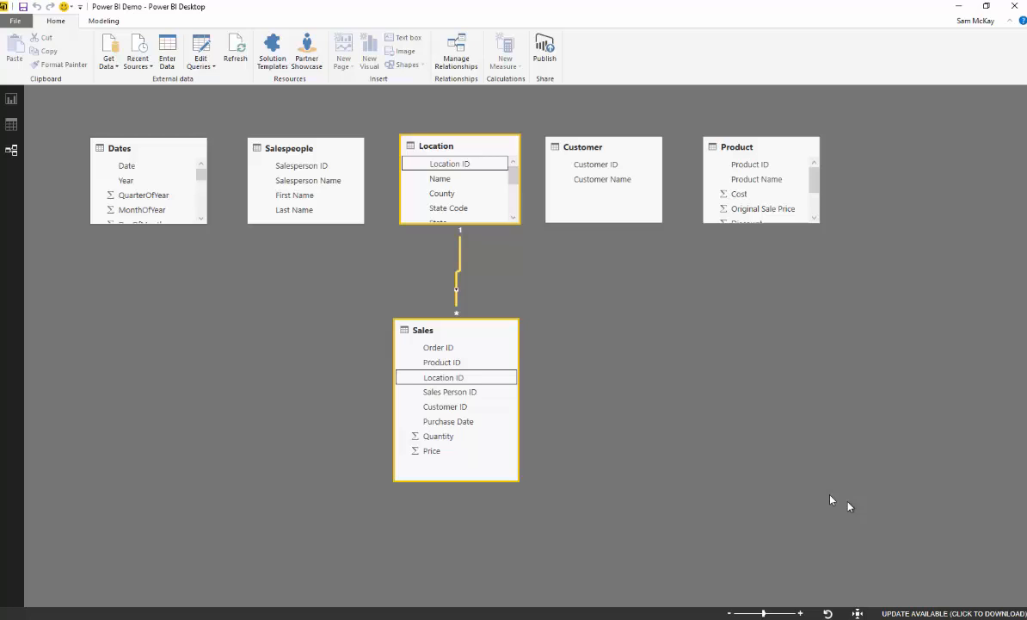
mouse_move(514, 285)
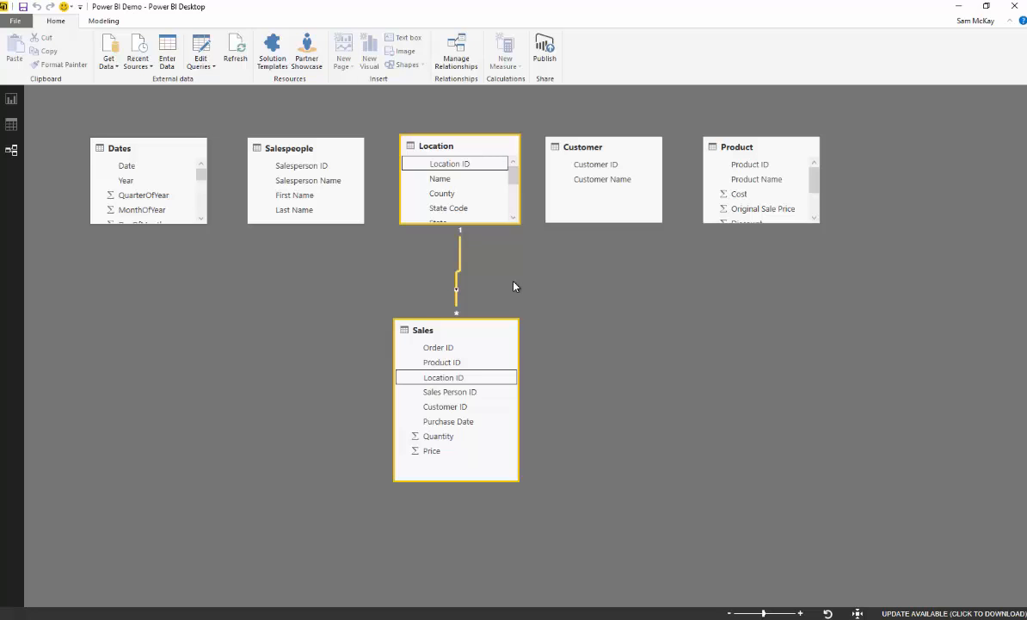
mouse_move(127, 165)
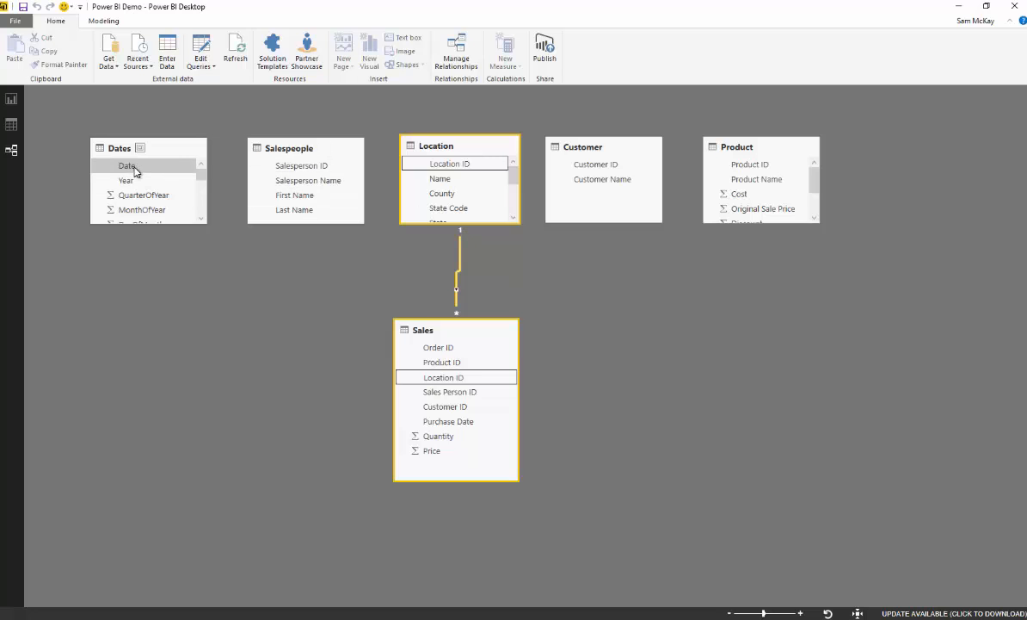
Link Dates on Purchase Date and Salespeople, Customer, Product on their ID columns to Sales
drag(127, 165, 389, 351)
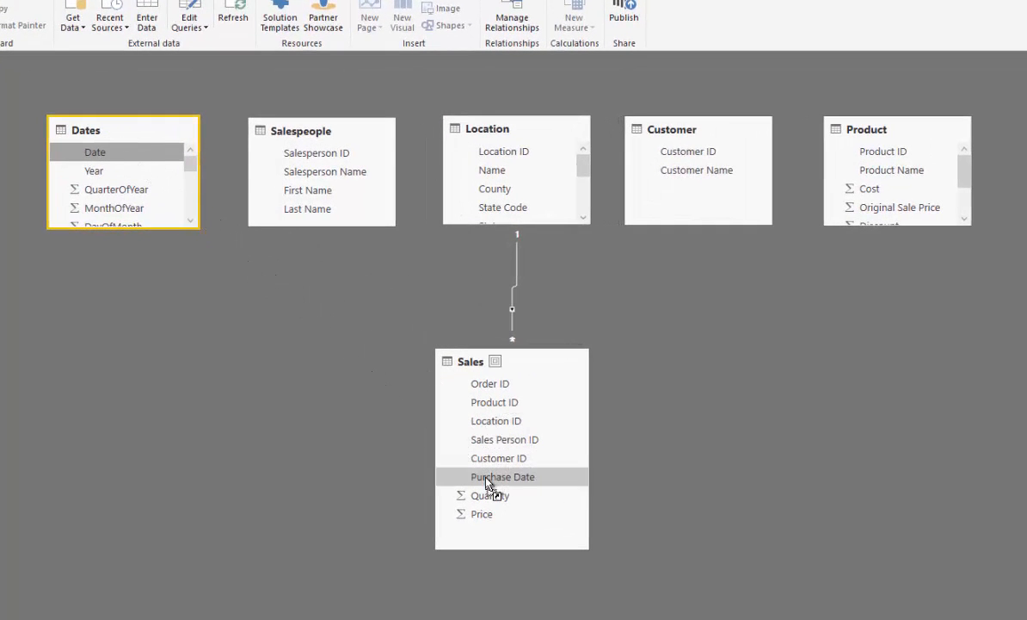
drag(506, 439, 316, 151)
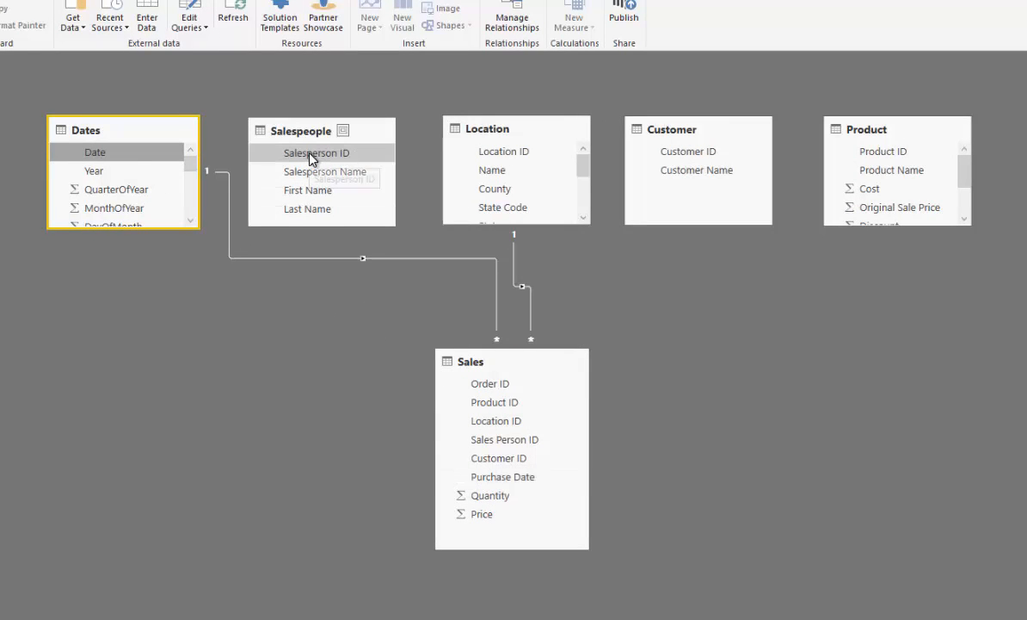
drag(317, 151, 506, 439)
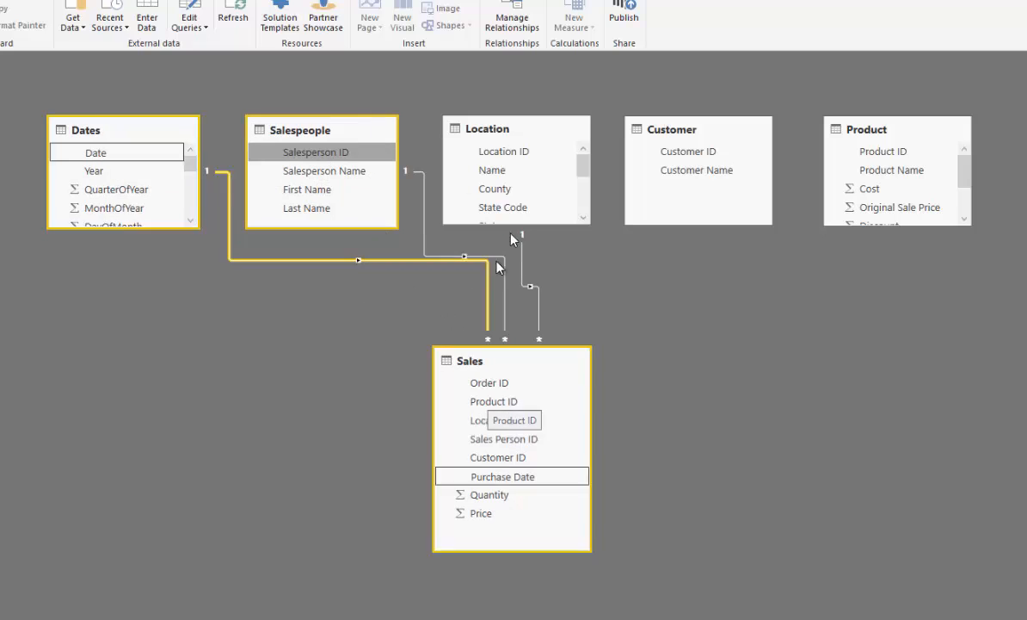
drag(499, 458, 689, 151)
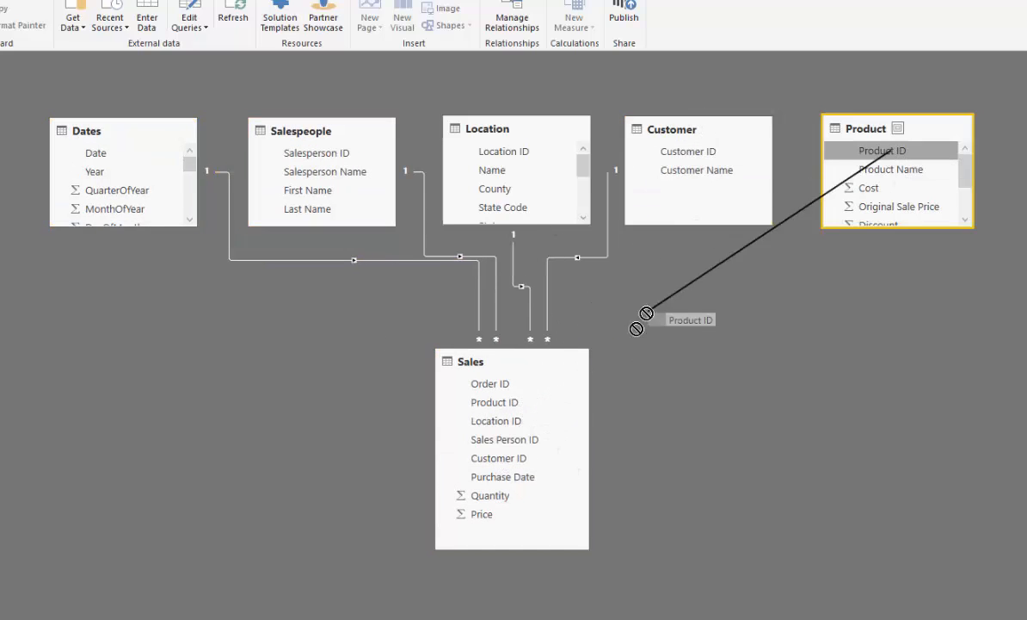
drag(883, 150, 494, 403)
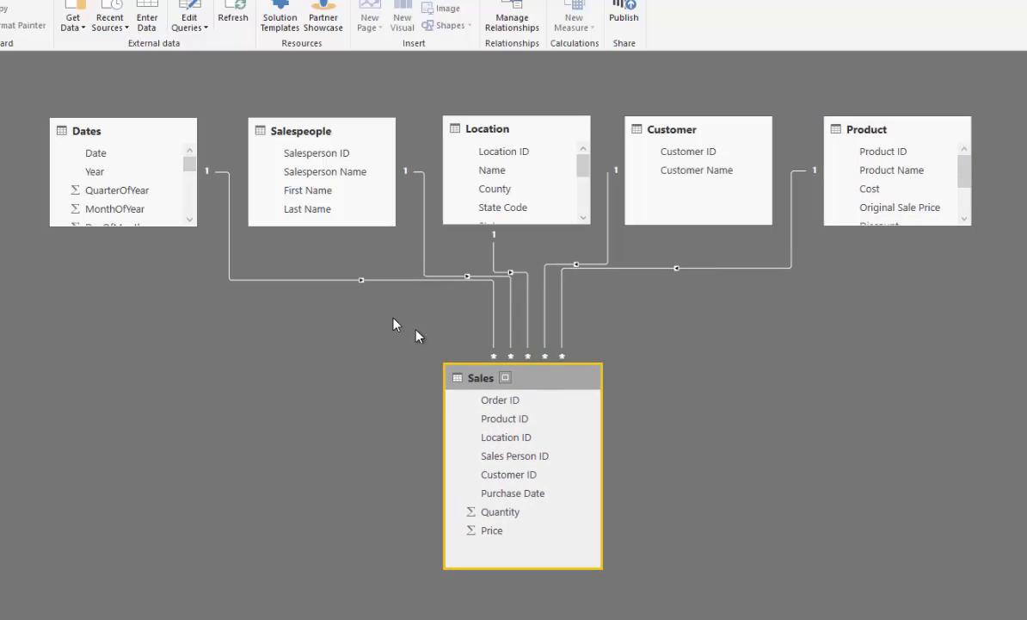
click(516, 131)
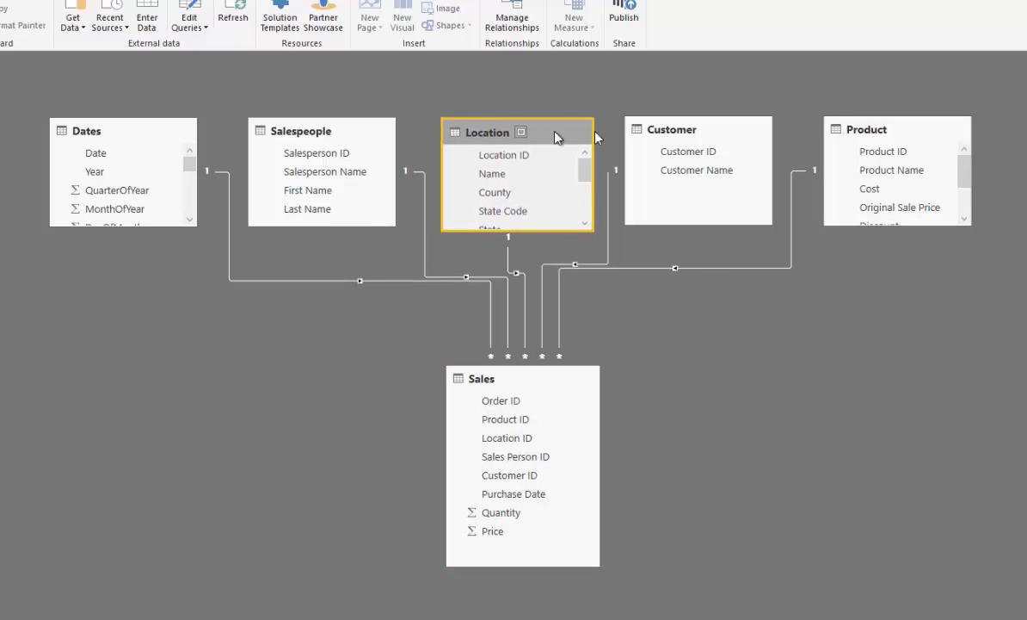
click(864, 129)
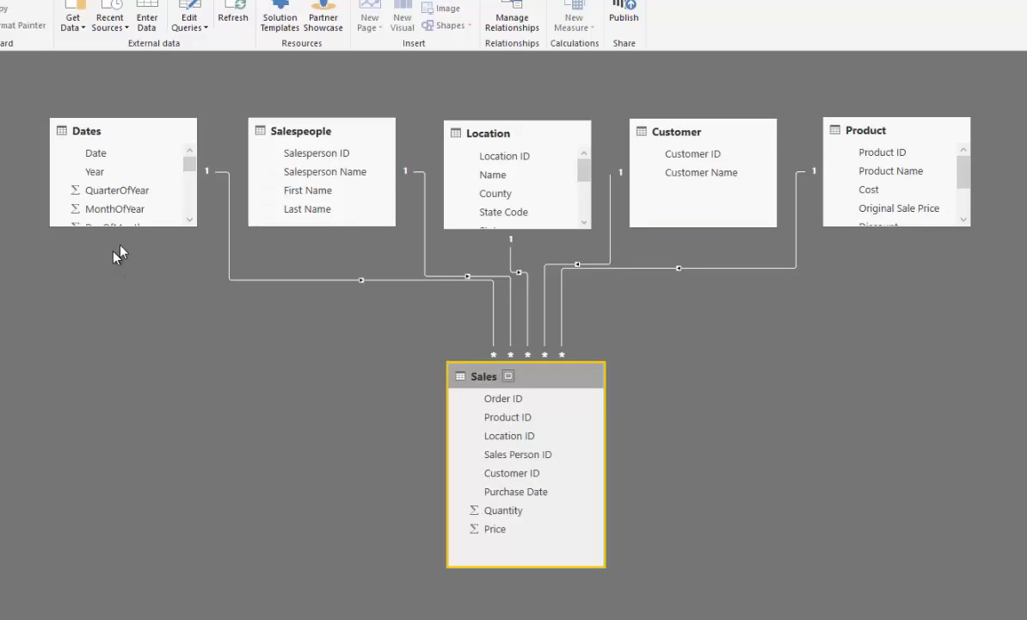
mouse_move(147, 131)
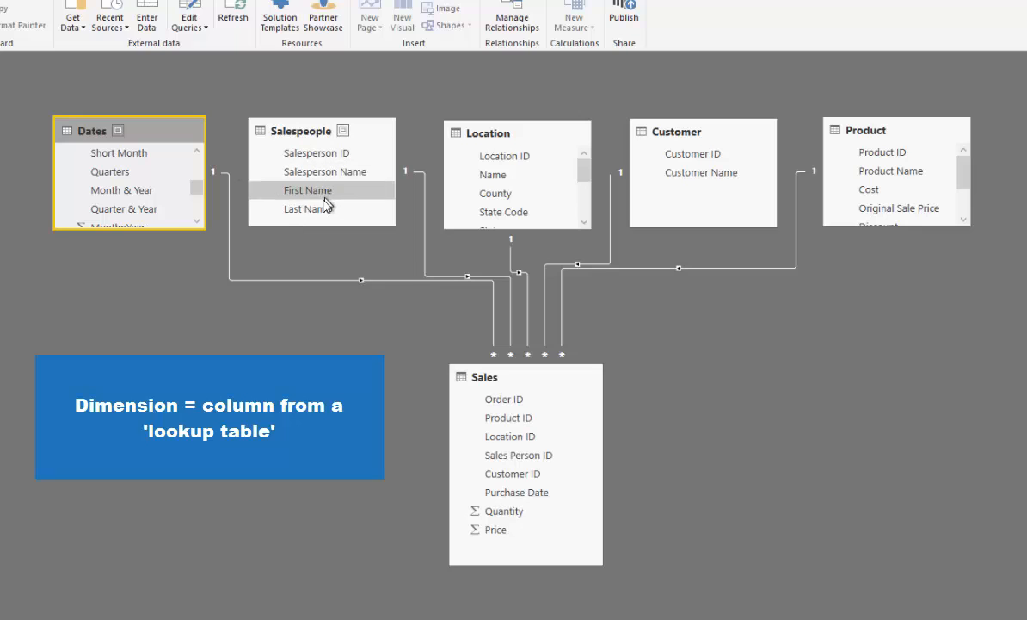
mouse_move(307, 208)
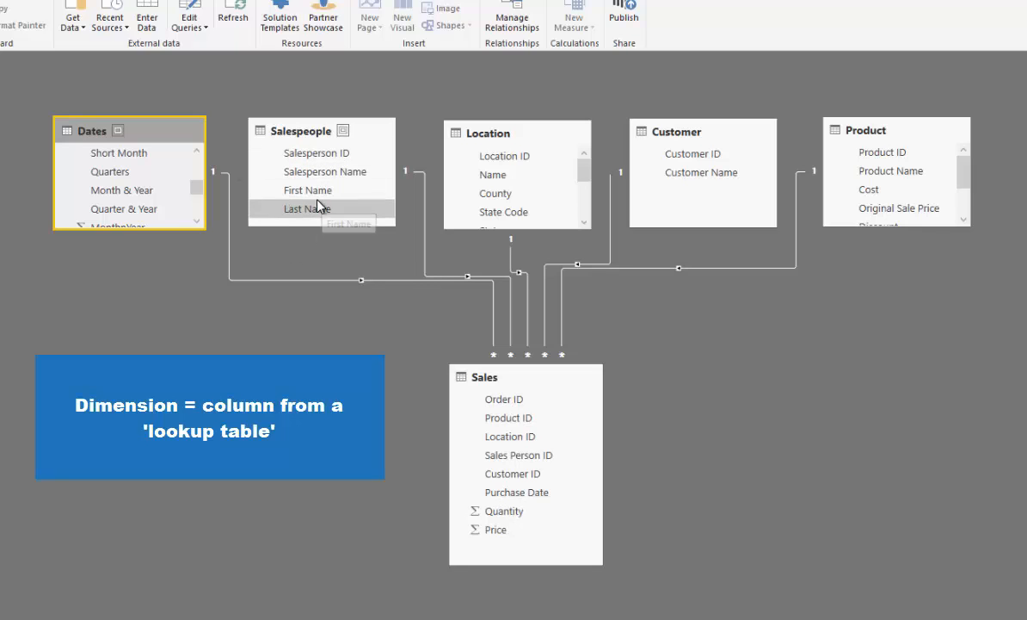
mouse_move(332, 172)
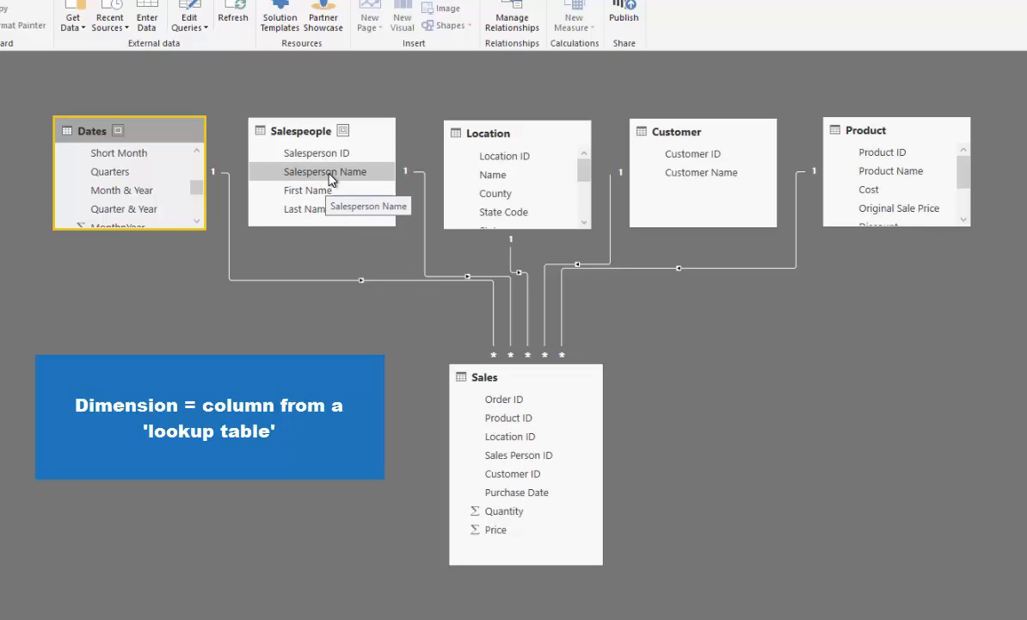
mouse_move(430, 148)
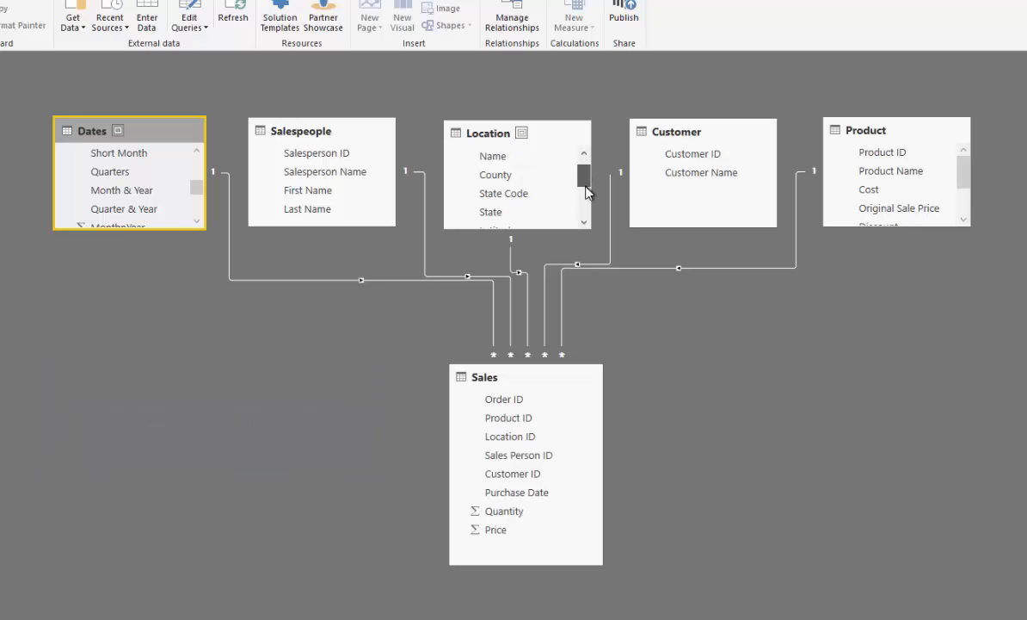
scroll(down, 3)
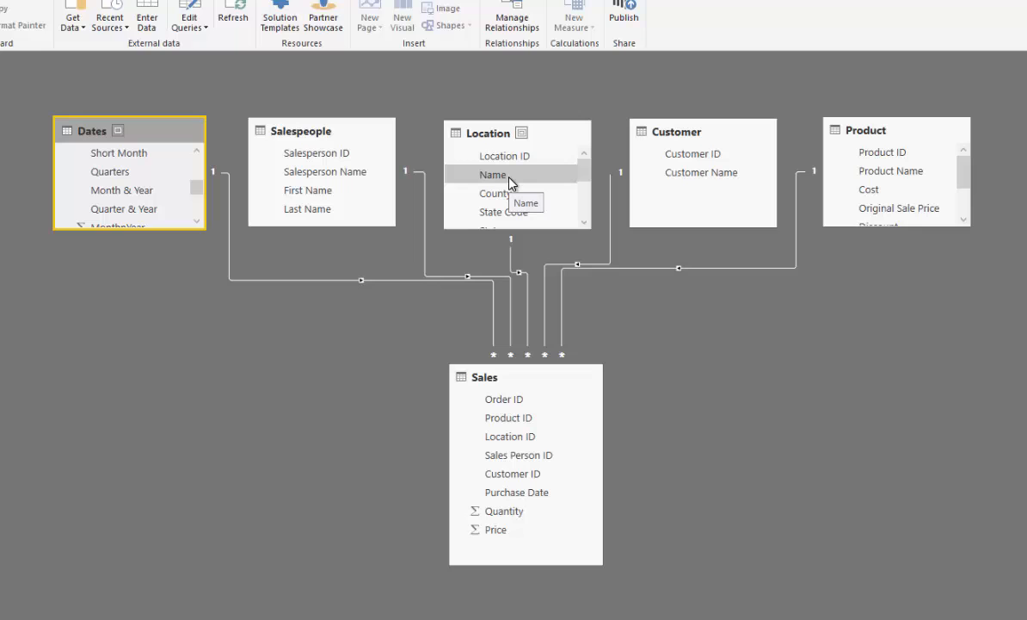
mouse_move(441, 258)
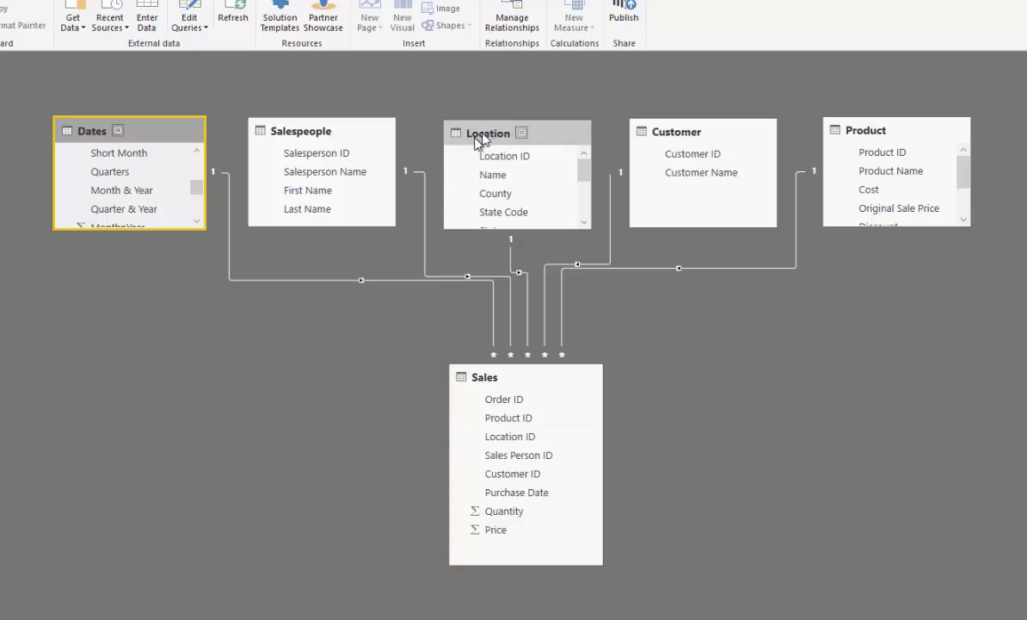
mouse_move(610, 232)
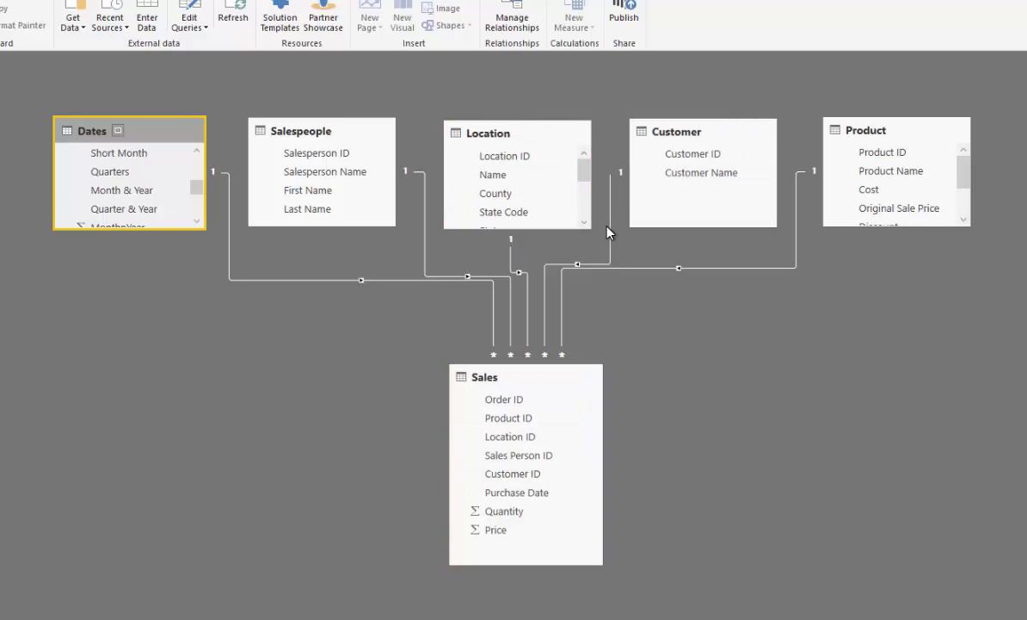
mouse_move(640, 581)
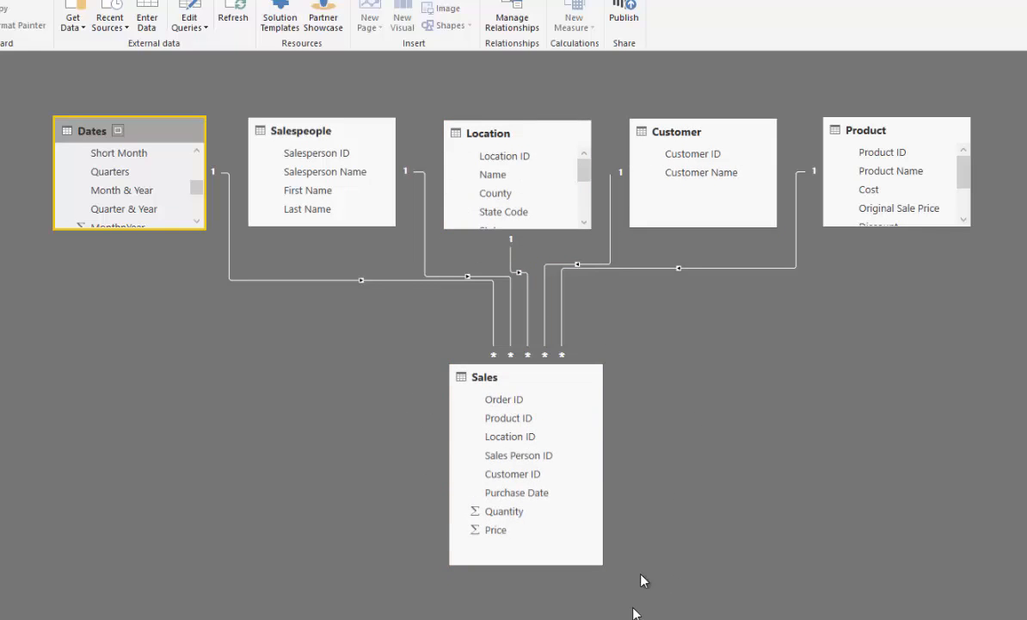
mouse_move(393, 431)
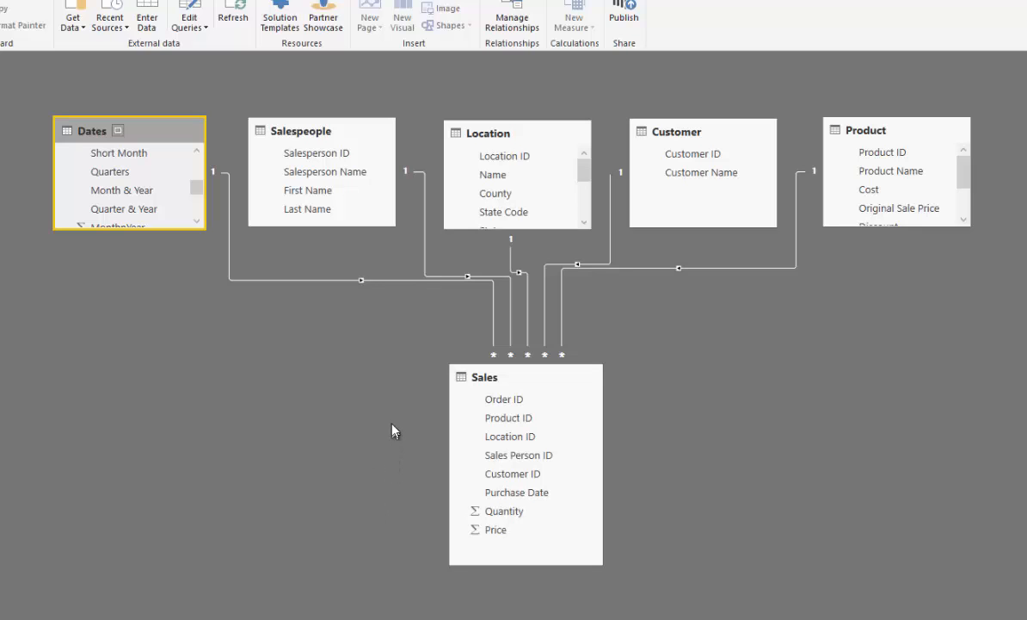
mouse_move(415, 413)
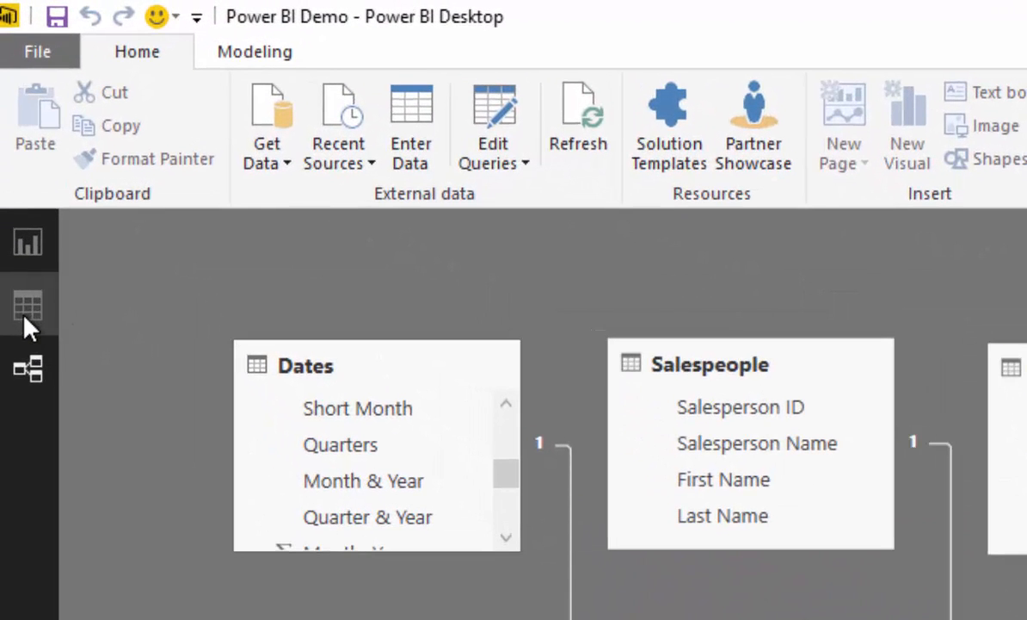
Switch to Data view and scroll through the table's rows
click(28, 306)
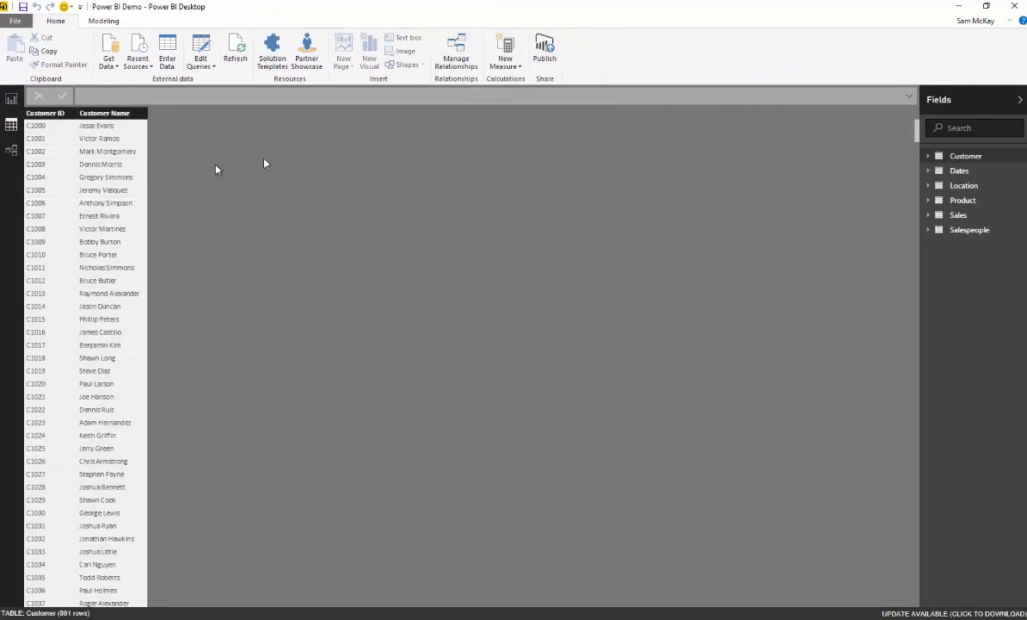
mouse_move(124, 182)
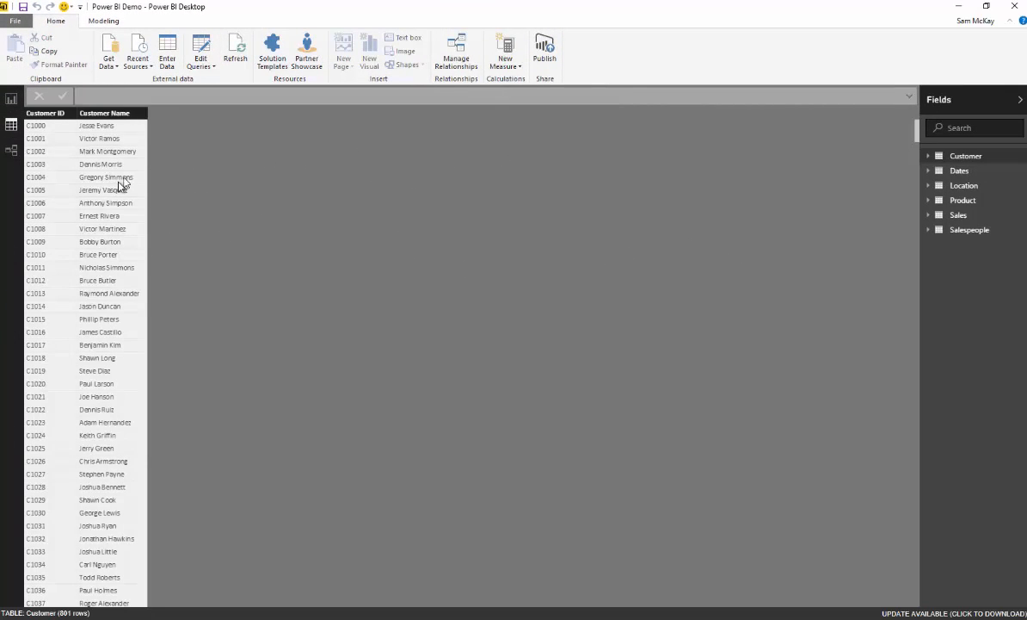
scroll(down, 3)
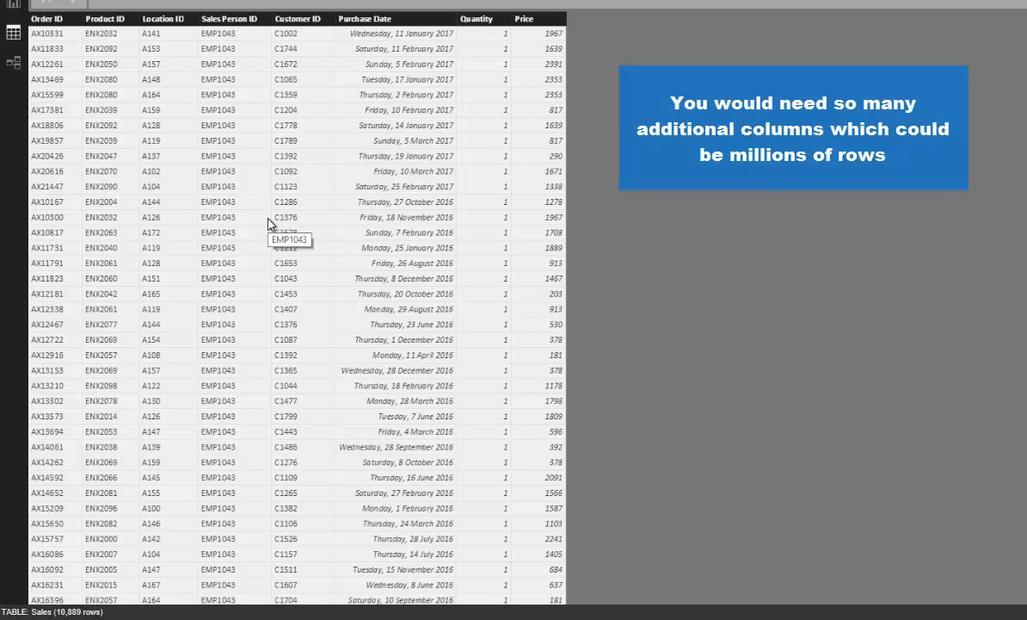
mouse_move(447, 7)
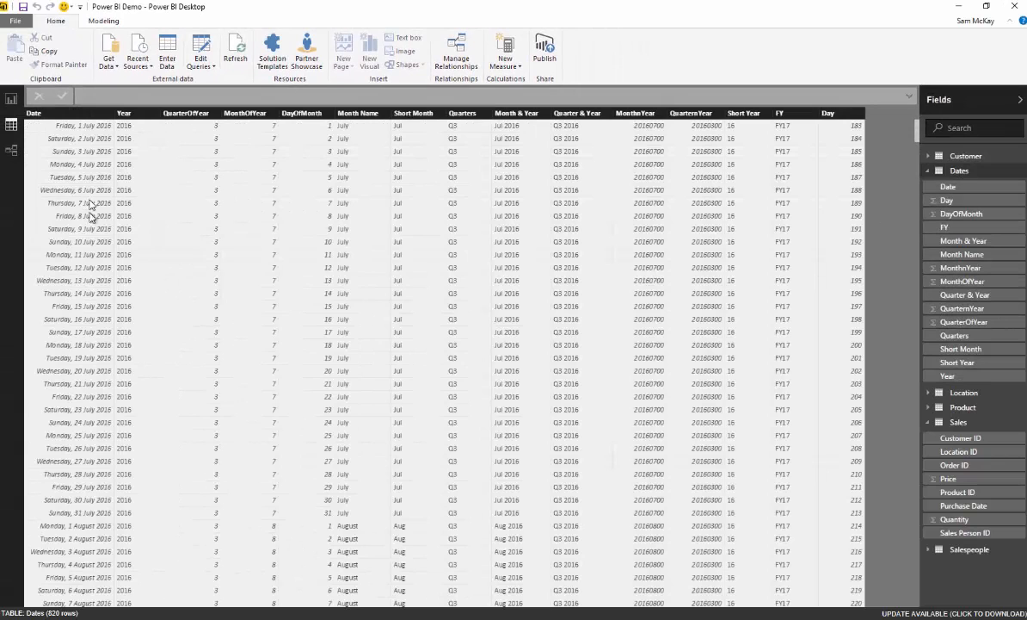
mouse_move(93, 129)
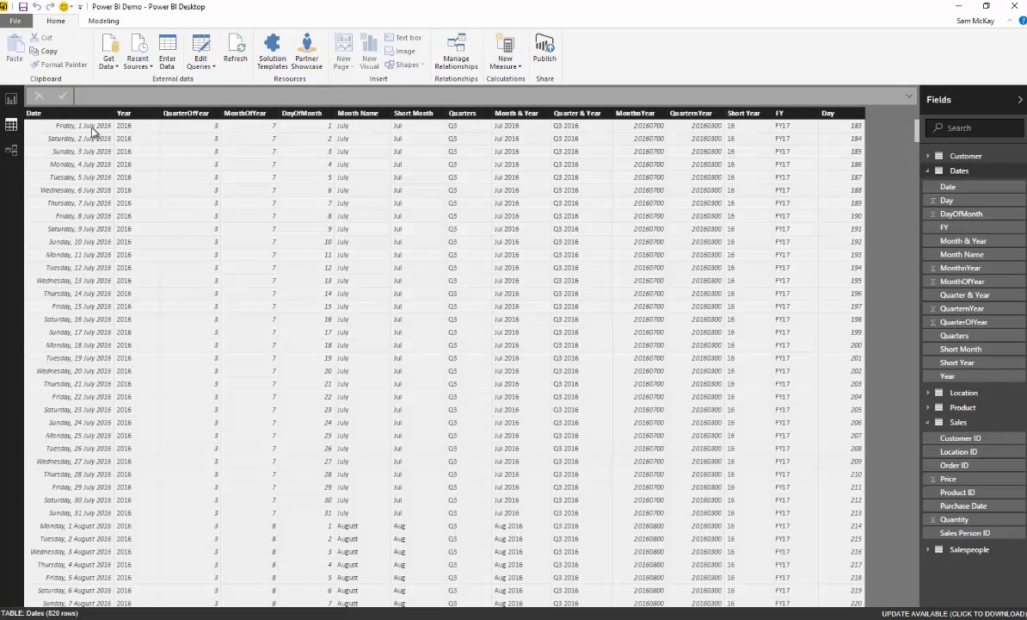
mouse_move(94, 125)
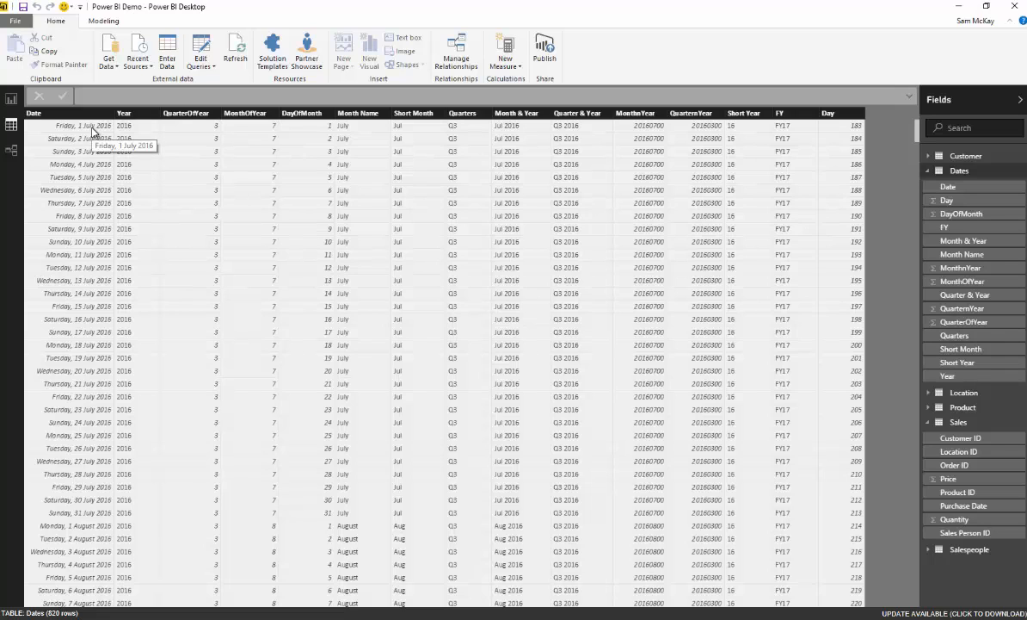
mouse_move(145, 117)
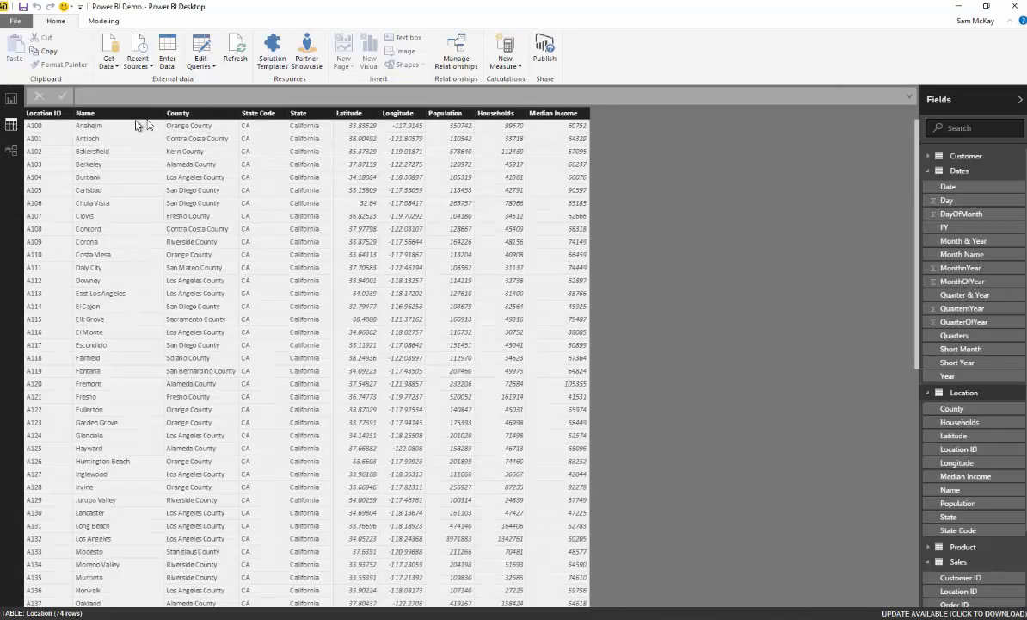
mouse_move(144, 127)
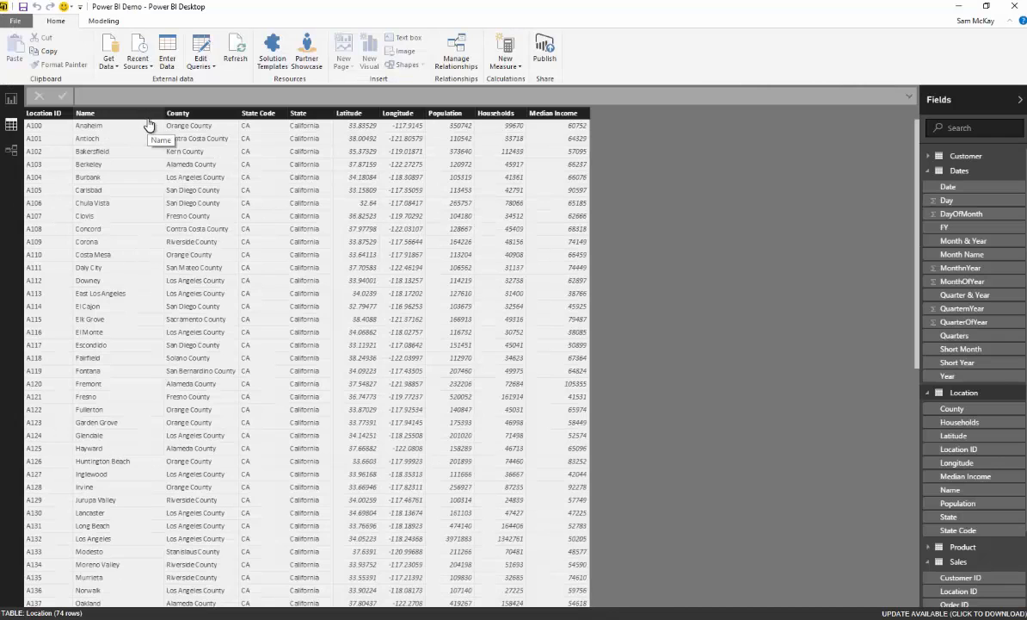
mouse_move(307, 158)
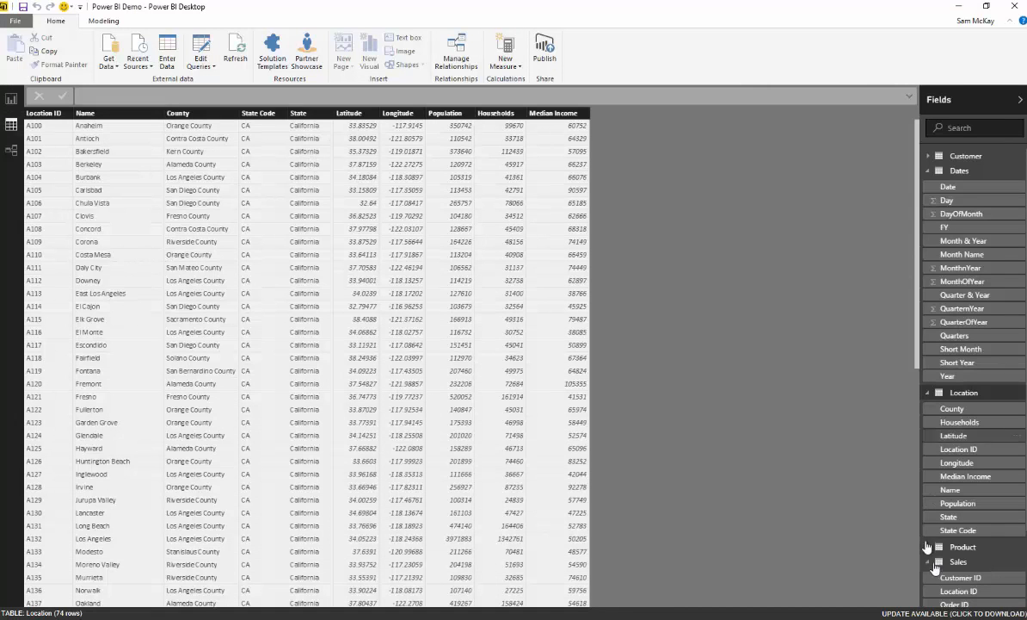
Show the Sales table's rows, then select Customer in the relationship diagram
click(957, 561)
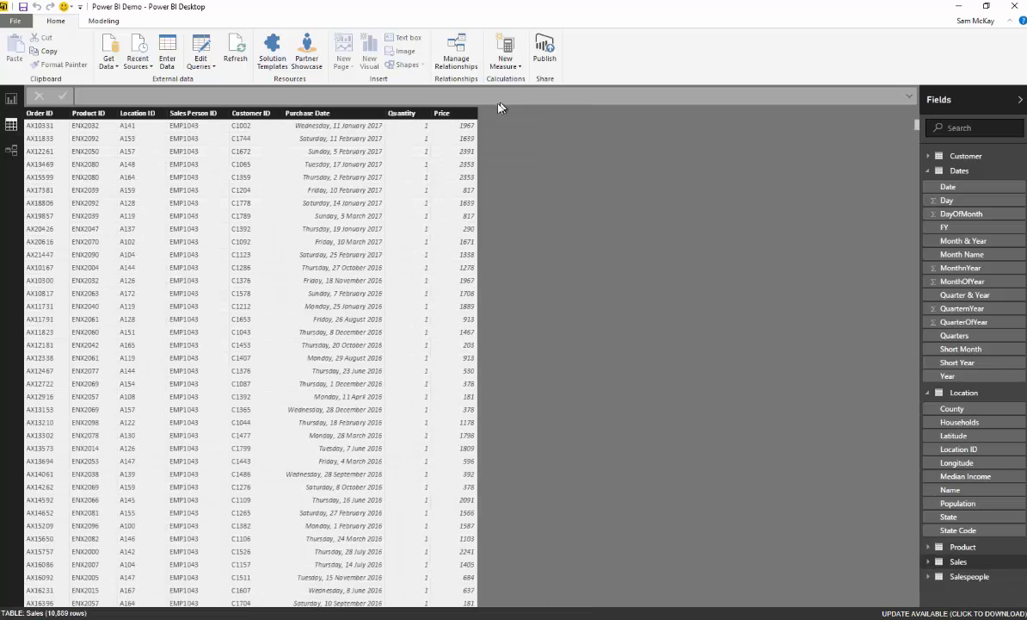
mouse_move(707, 112)
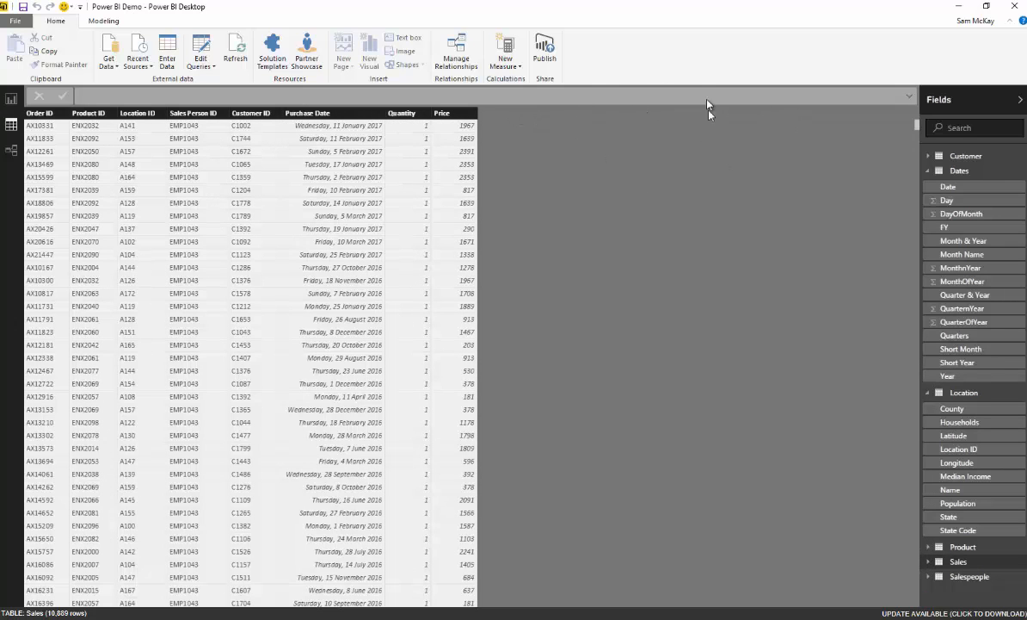
mouse_move(319, 384)
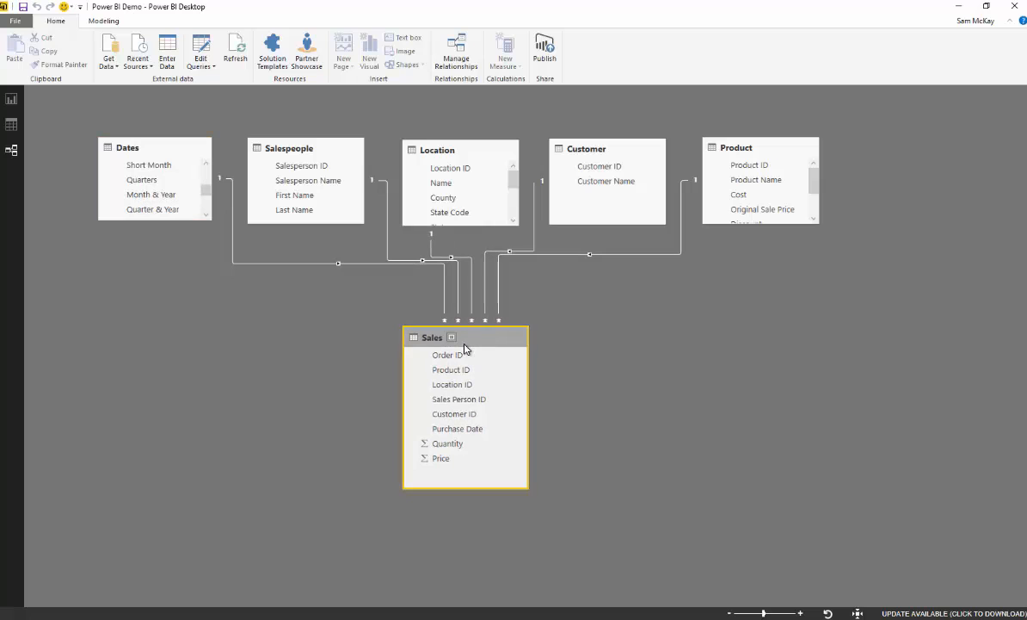
mouse_move(464, 228)
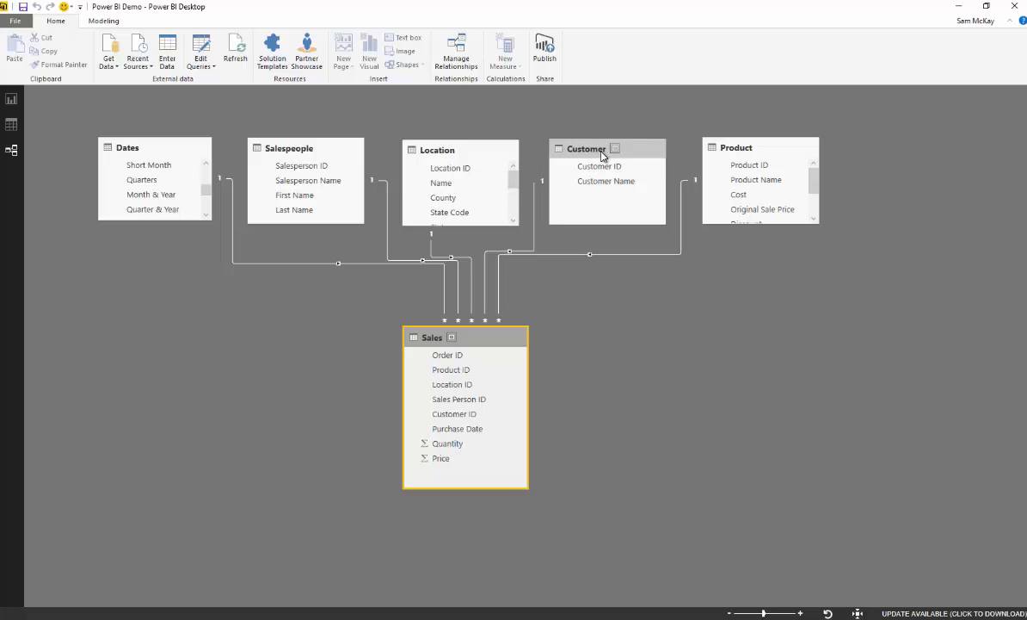
click(592, 148)
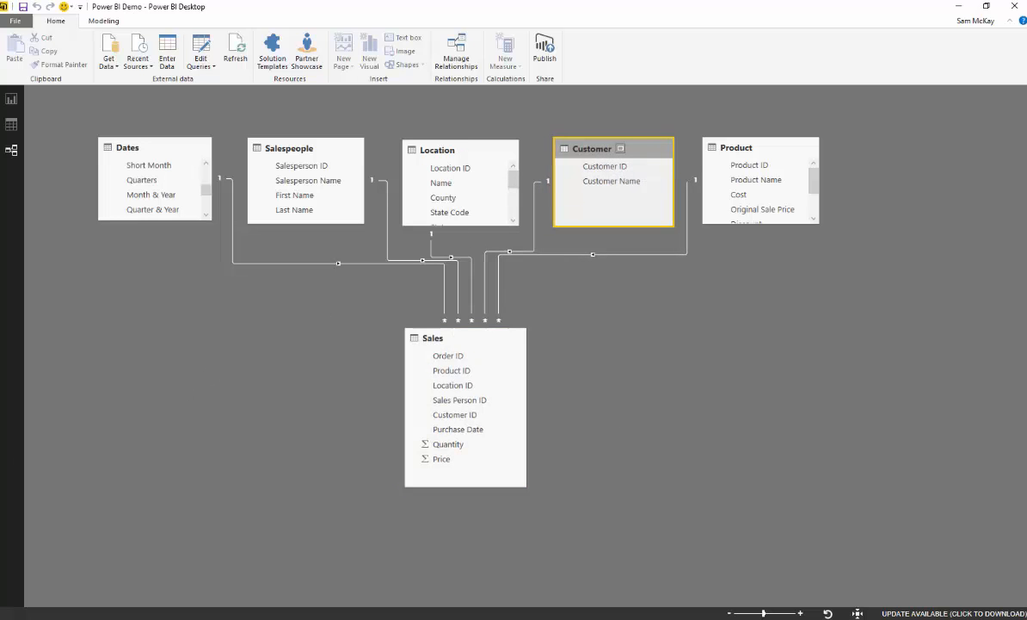
mouse_move(241, 487)
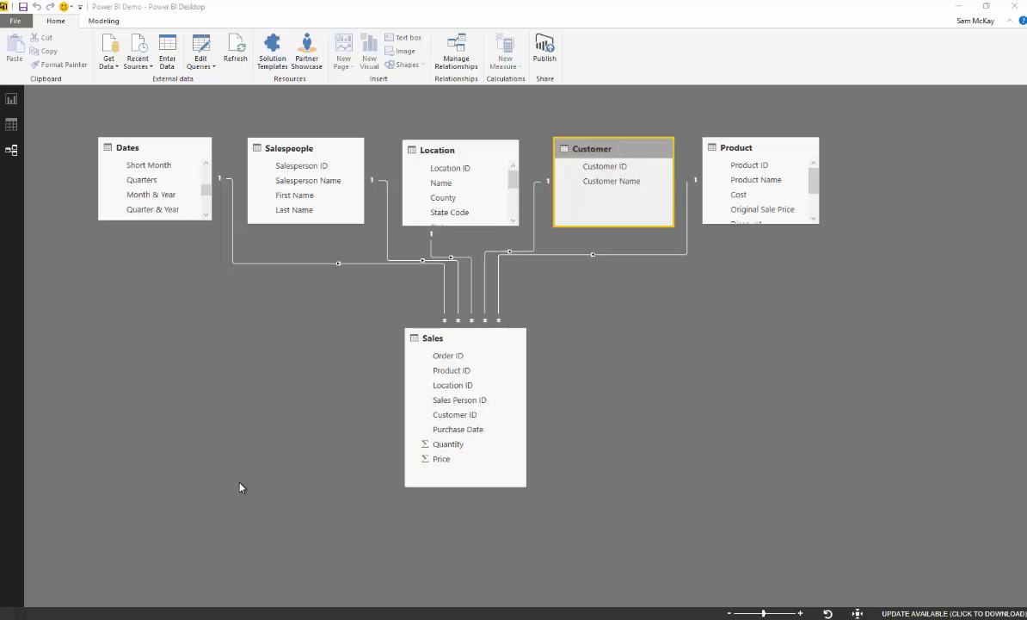
mouse_move(330, 372)
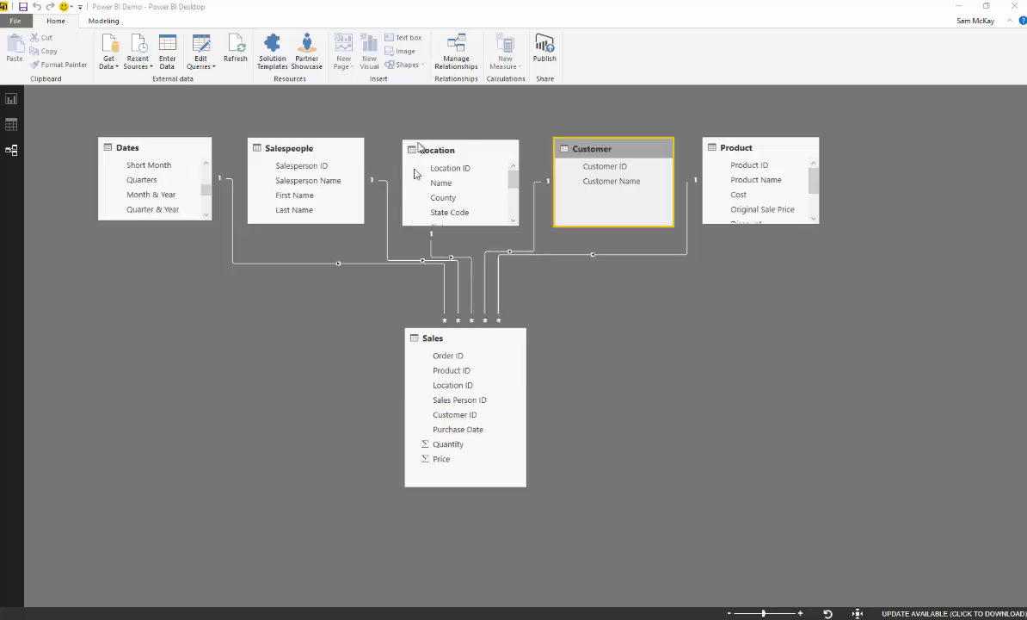
Check the Sales–Dates line's options, then bring up Manage Relationships
right_click(338, 261)
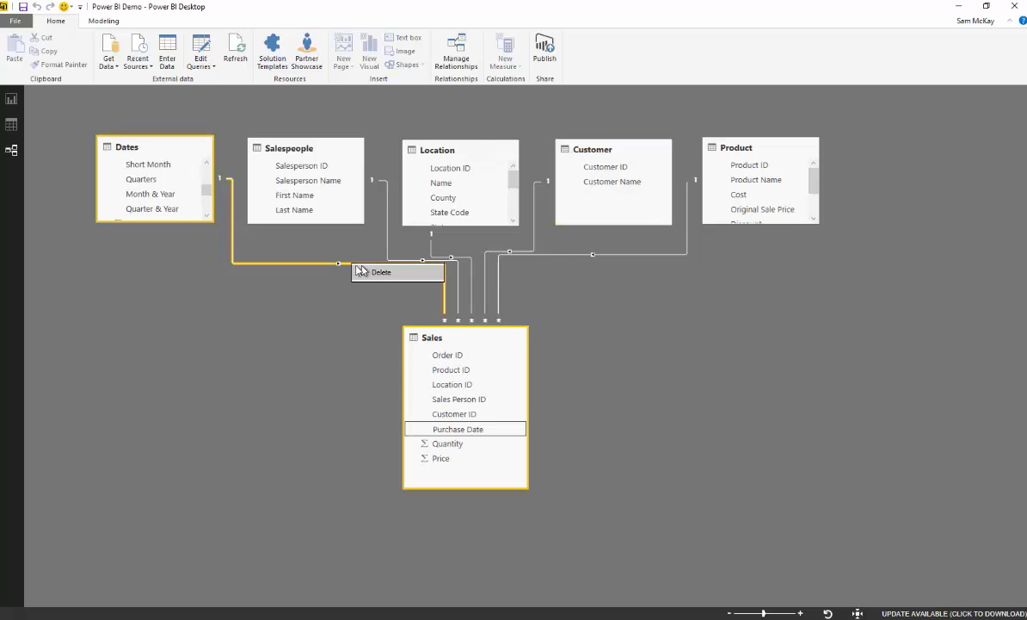
mouse_move(592, 254)
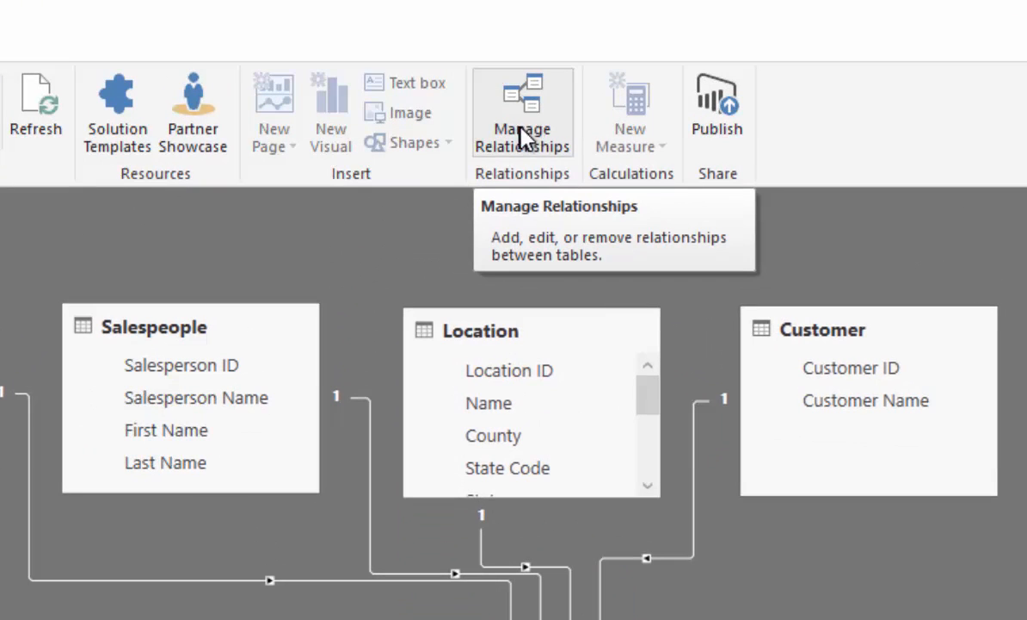
click(523, 112)
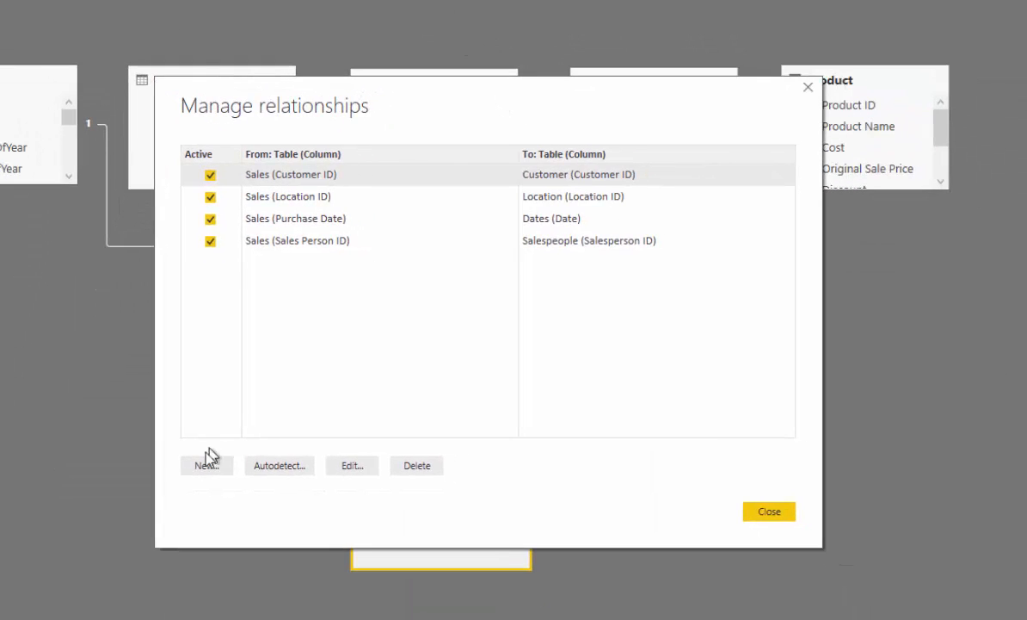
Create a new one-to-many relationship from Product to Sales on Product ID and close the list
click(205, 464)
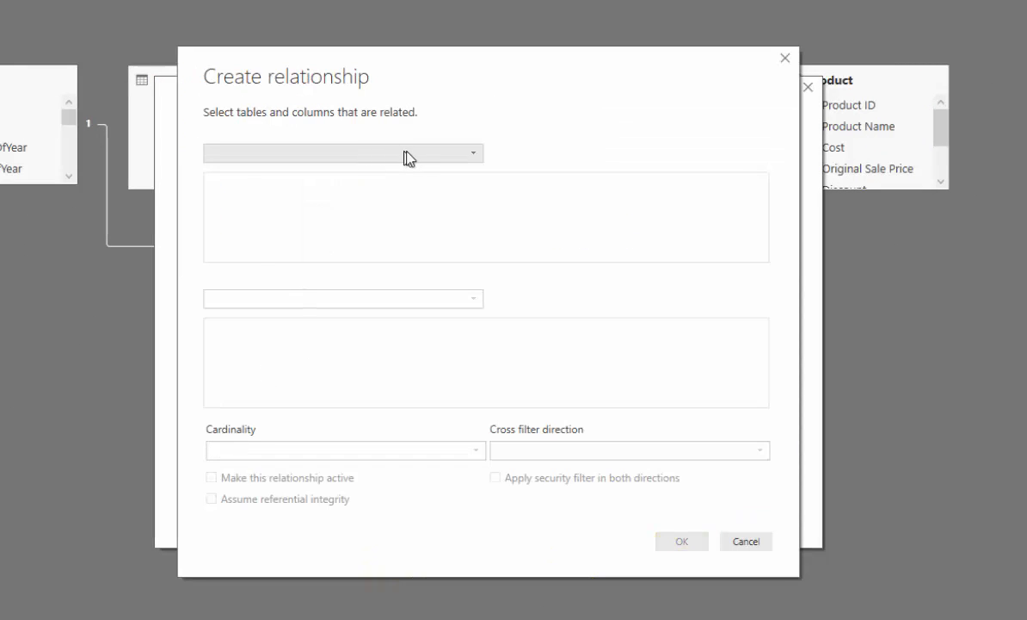
click(342, 153)
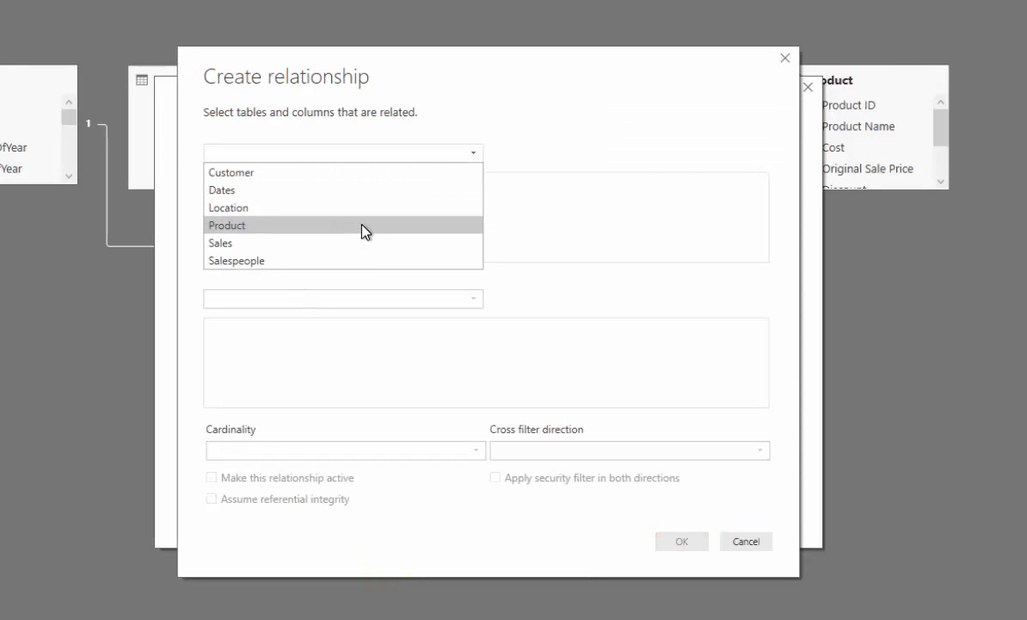
click(227, 224)
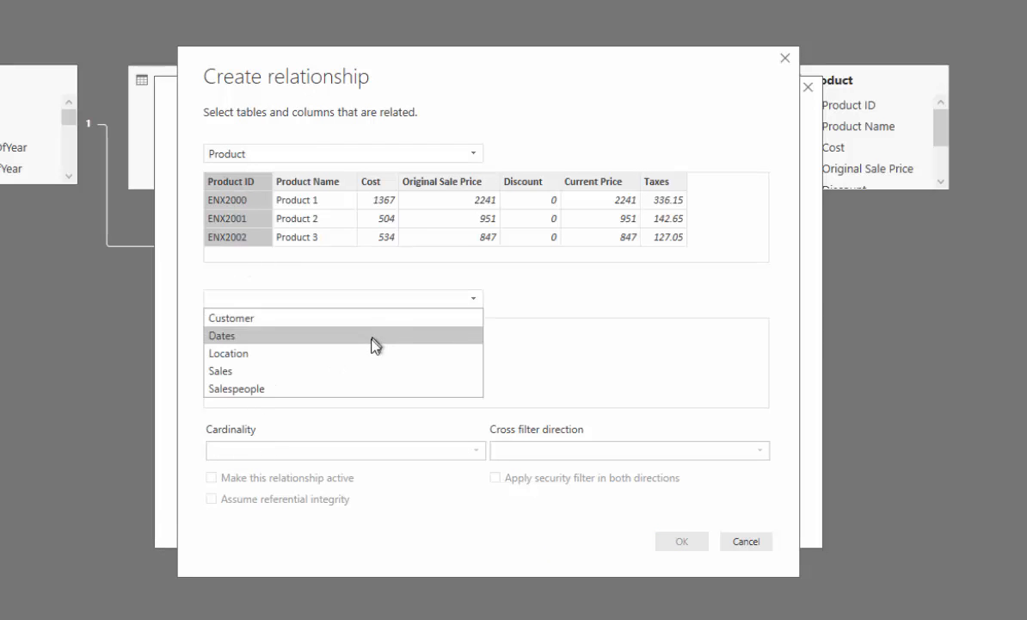
click(220, 370)
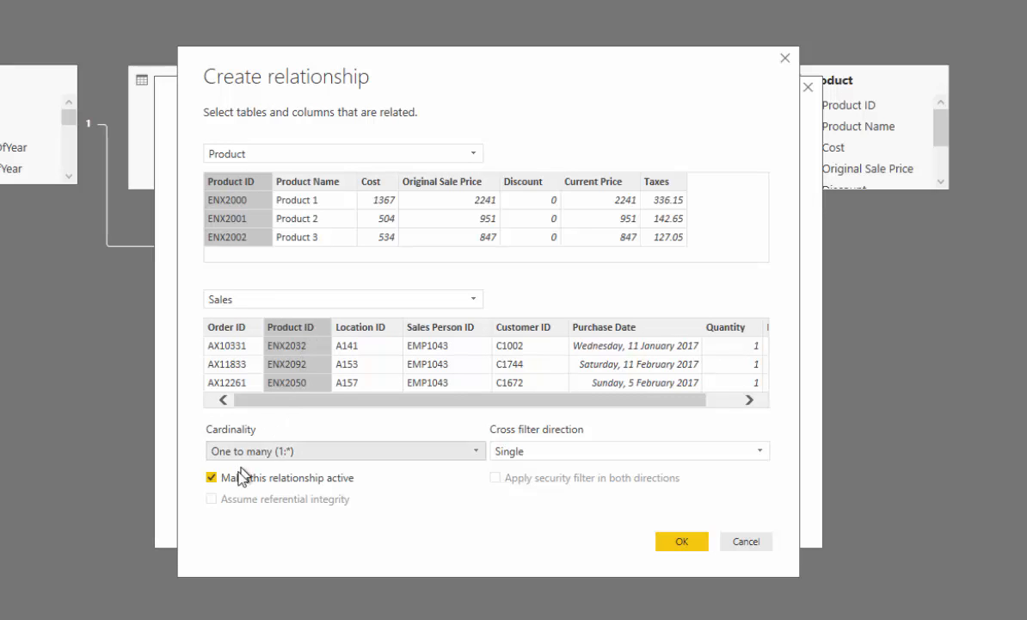
mouse_move(274, 491)
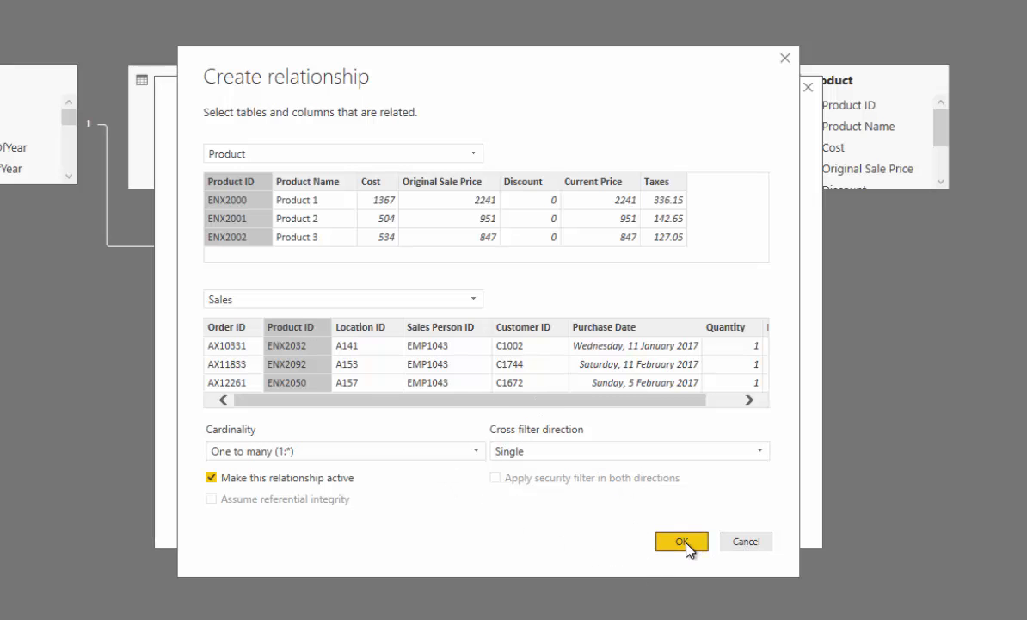
click(681, 541)
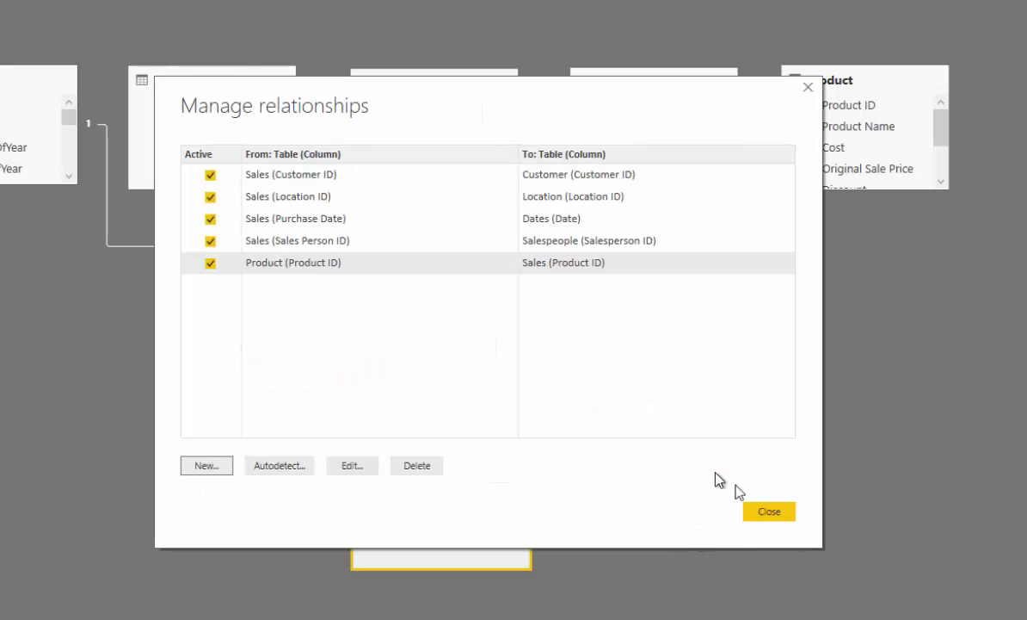
click(767, 511)
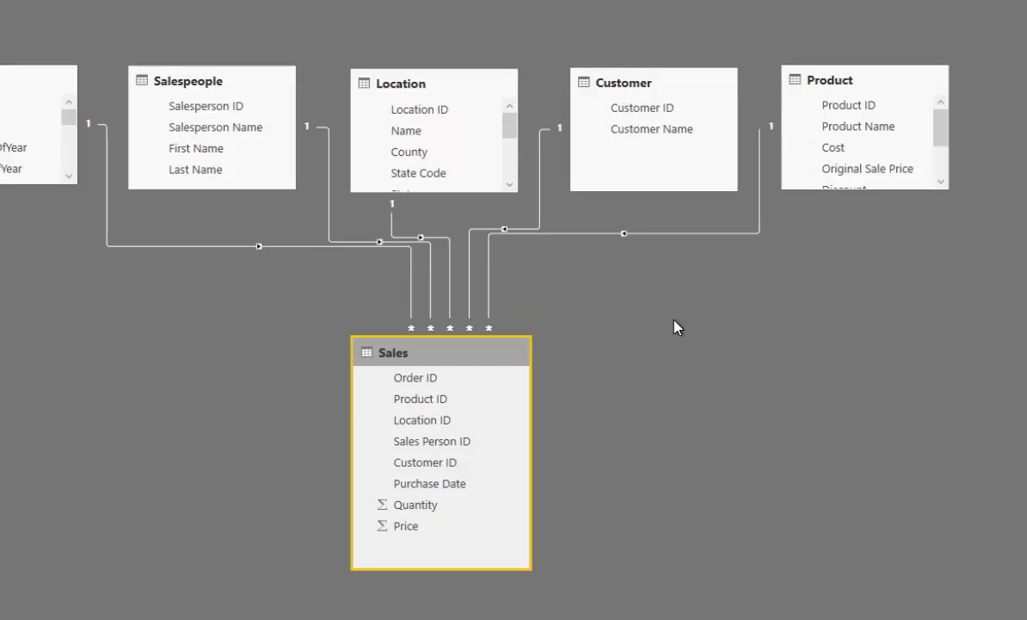
mouse_move(669, 300)
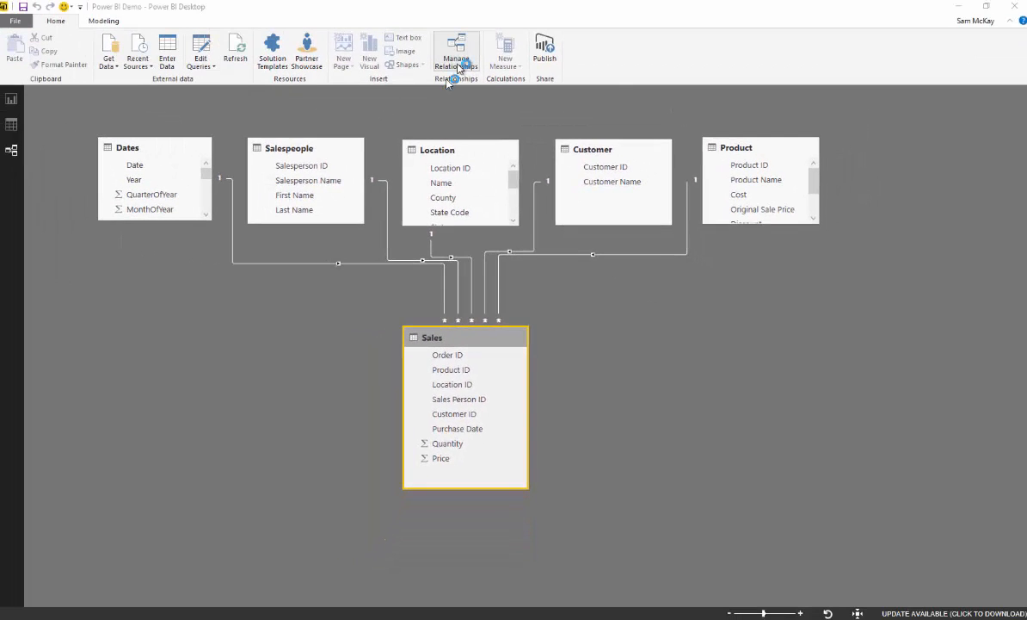
Reopen Manage Relationships and edit the Sales–Product many-to-one link
click(456, 51)
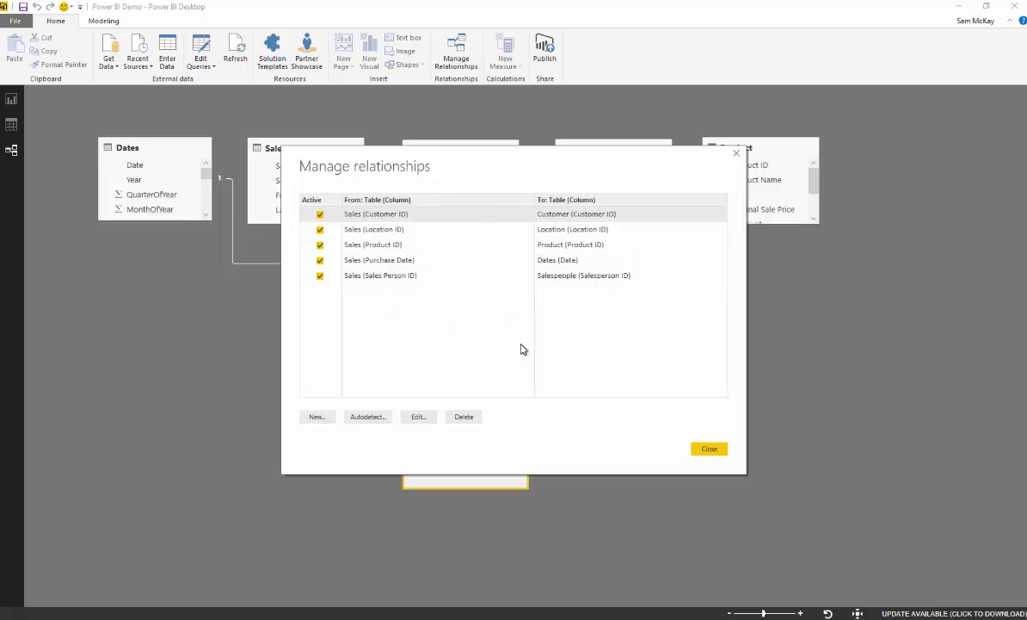
mouse_move(400, 275)
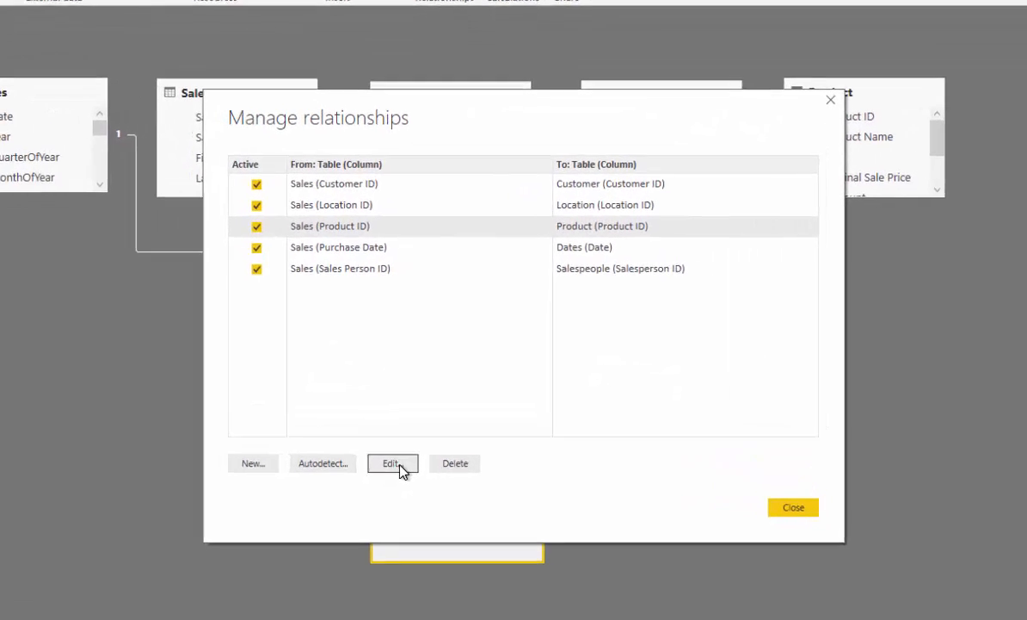
click(393, 463)
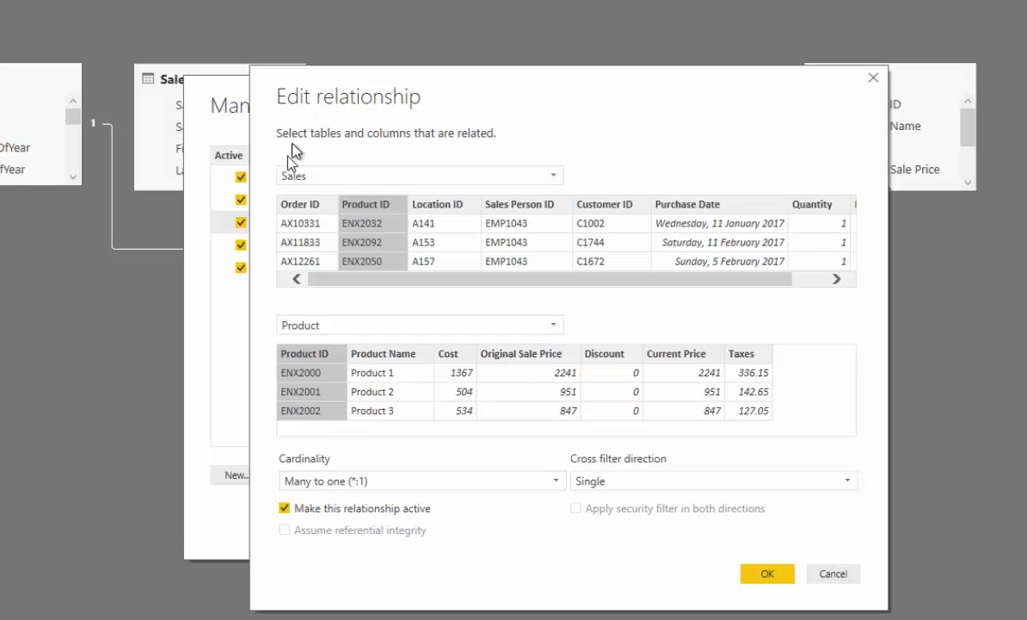
mouse_move(296, 216)
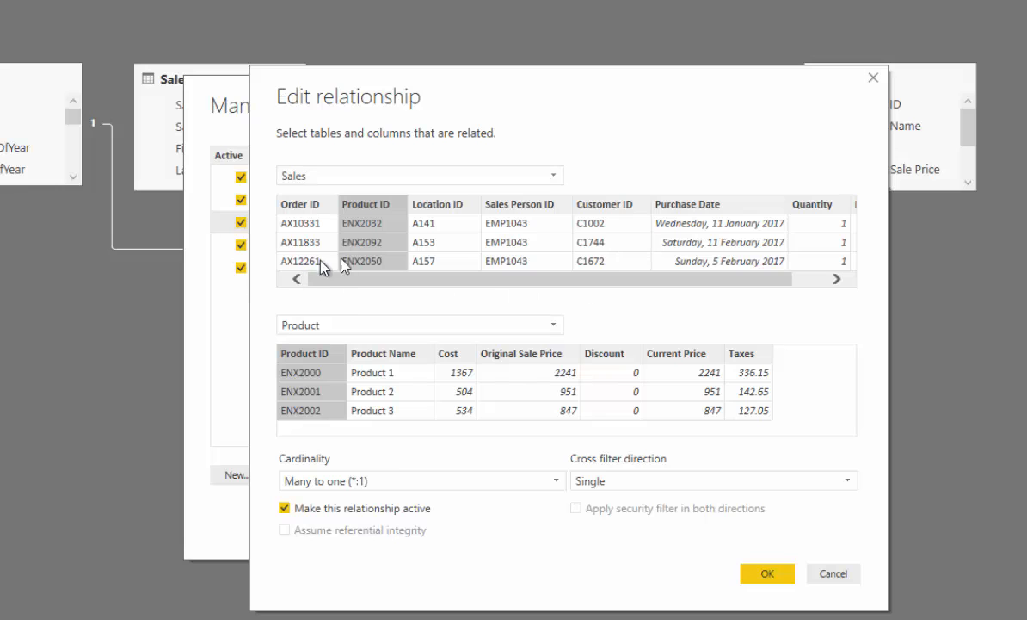
mouse_move(279, 232)
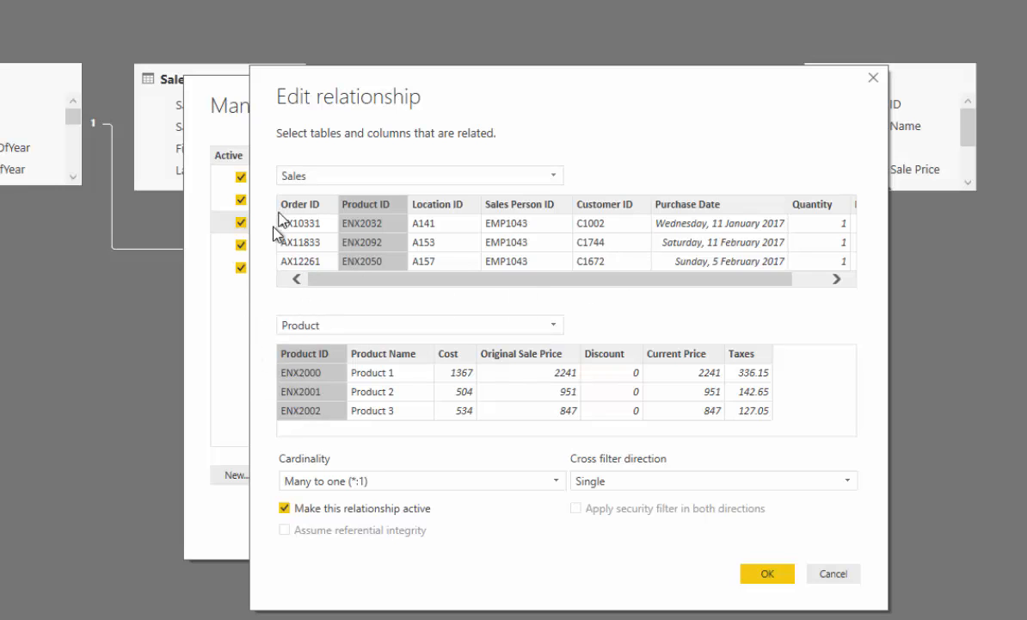
mouse_move(394, 351)
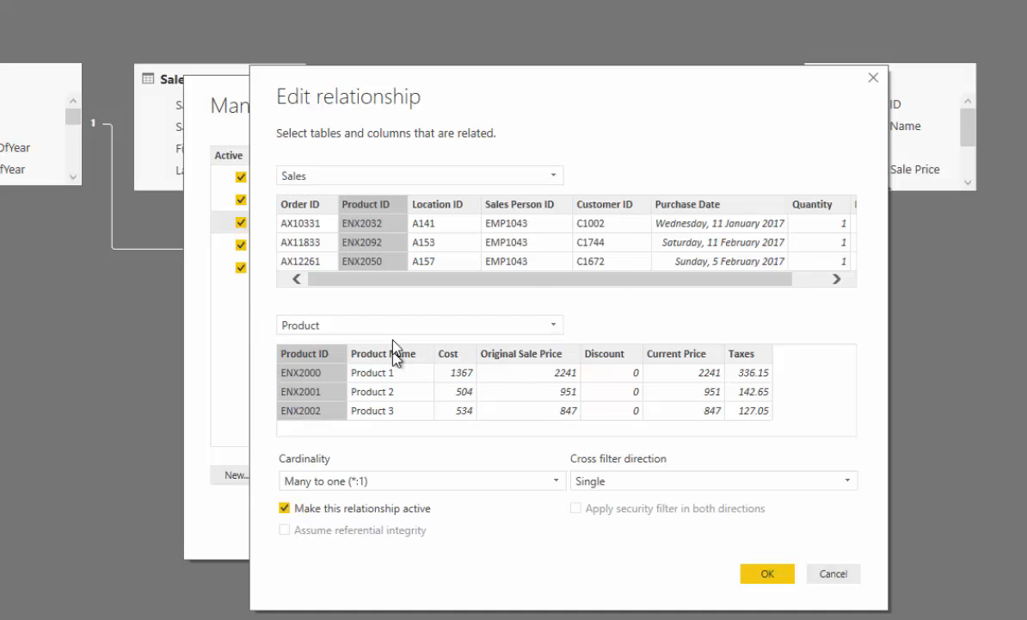
mouse_move(272, 215)
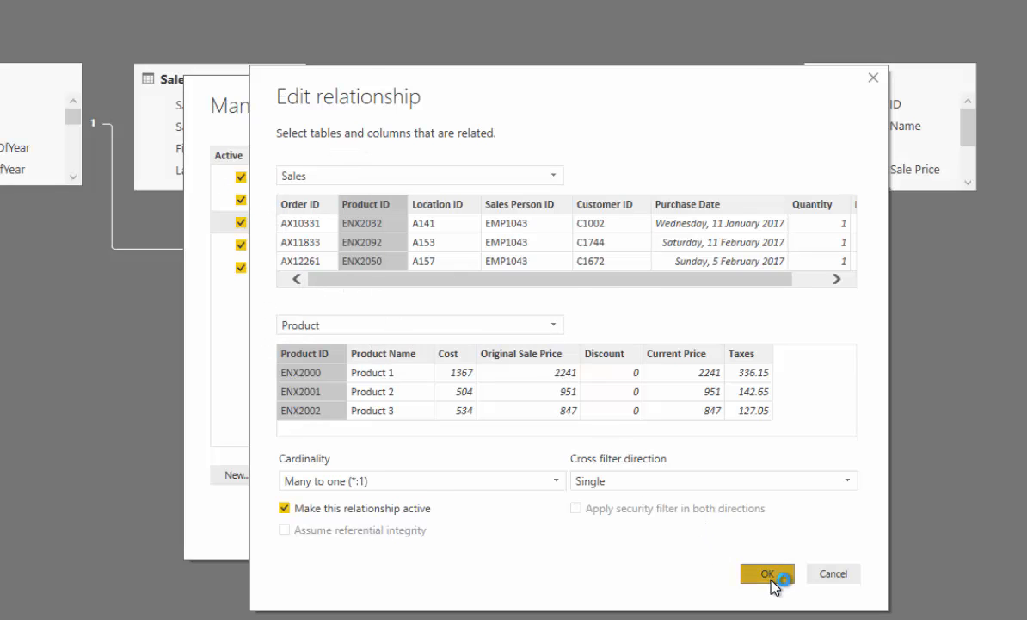
Accept the Sales–Product relationship settings unchanged
click(767, 573)
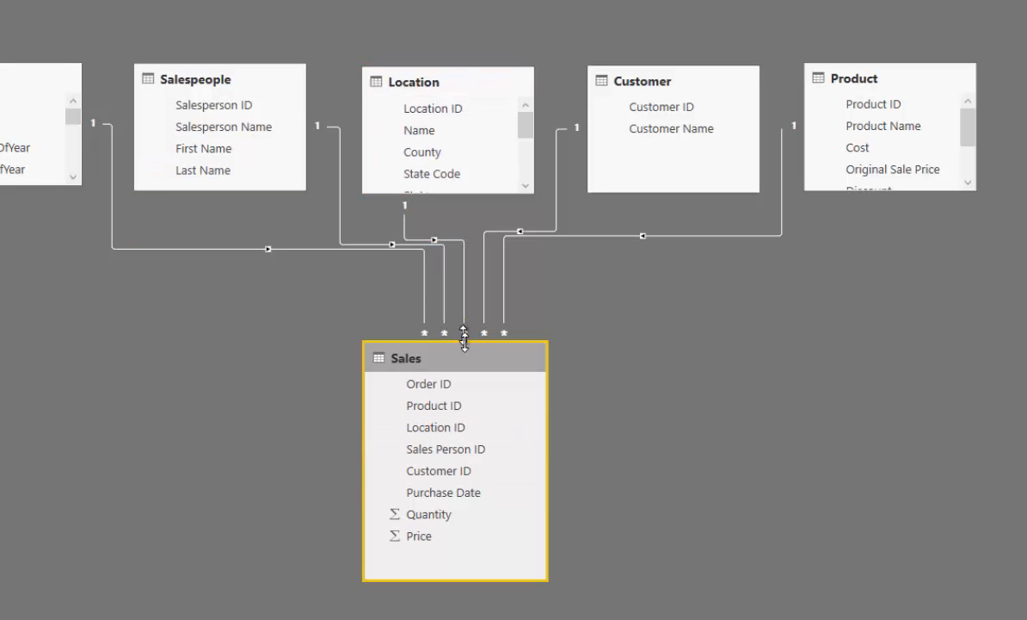
mouse_move(471, 356)
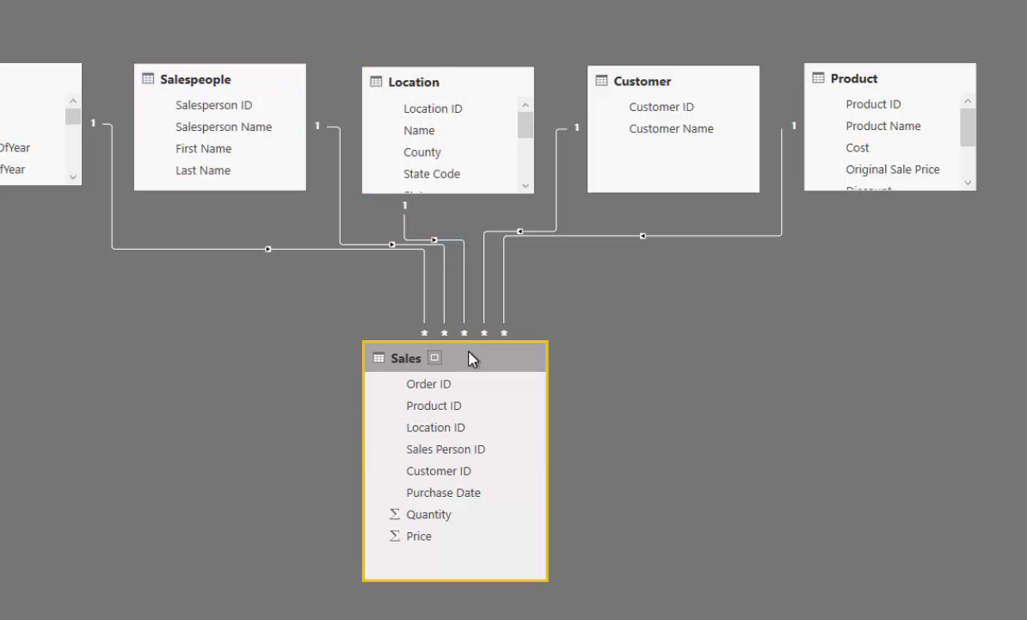